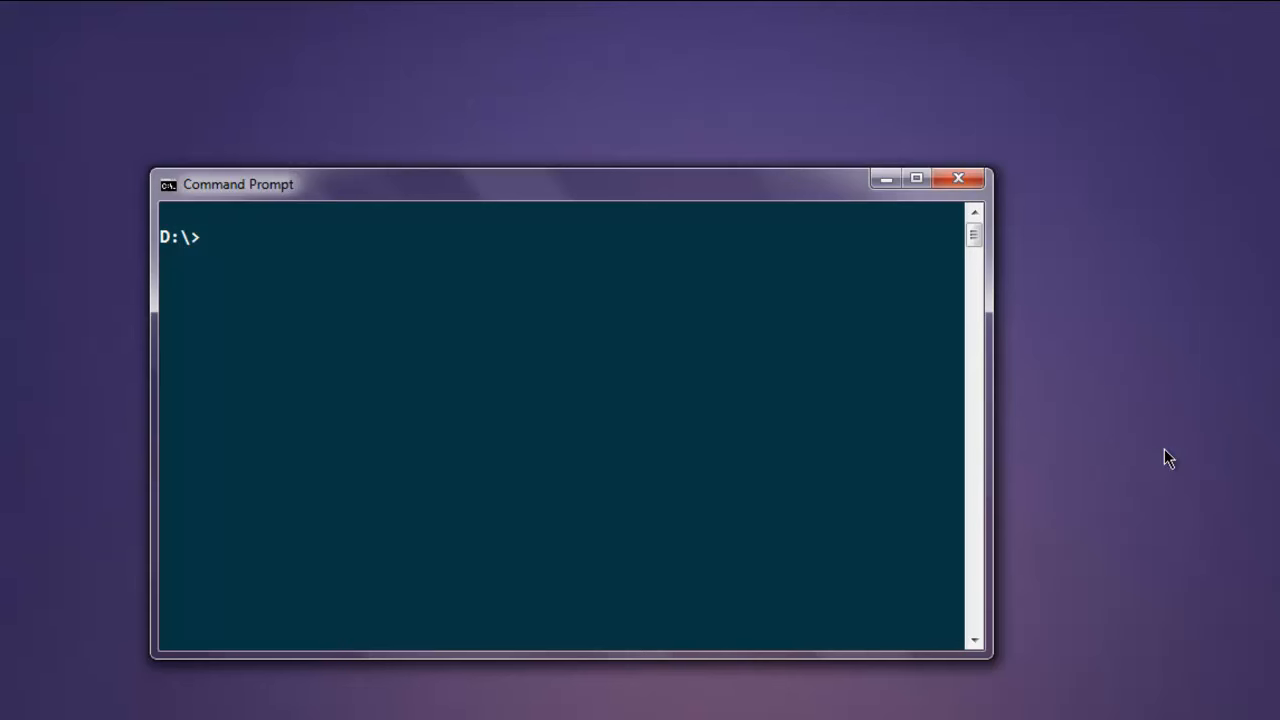
Run node at the D:\> prompt to start the Node REPL, then type .exit
{"action": "type", "text": "n"}
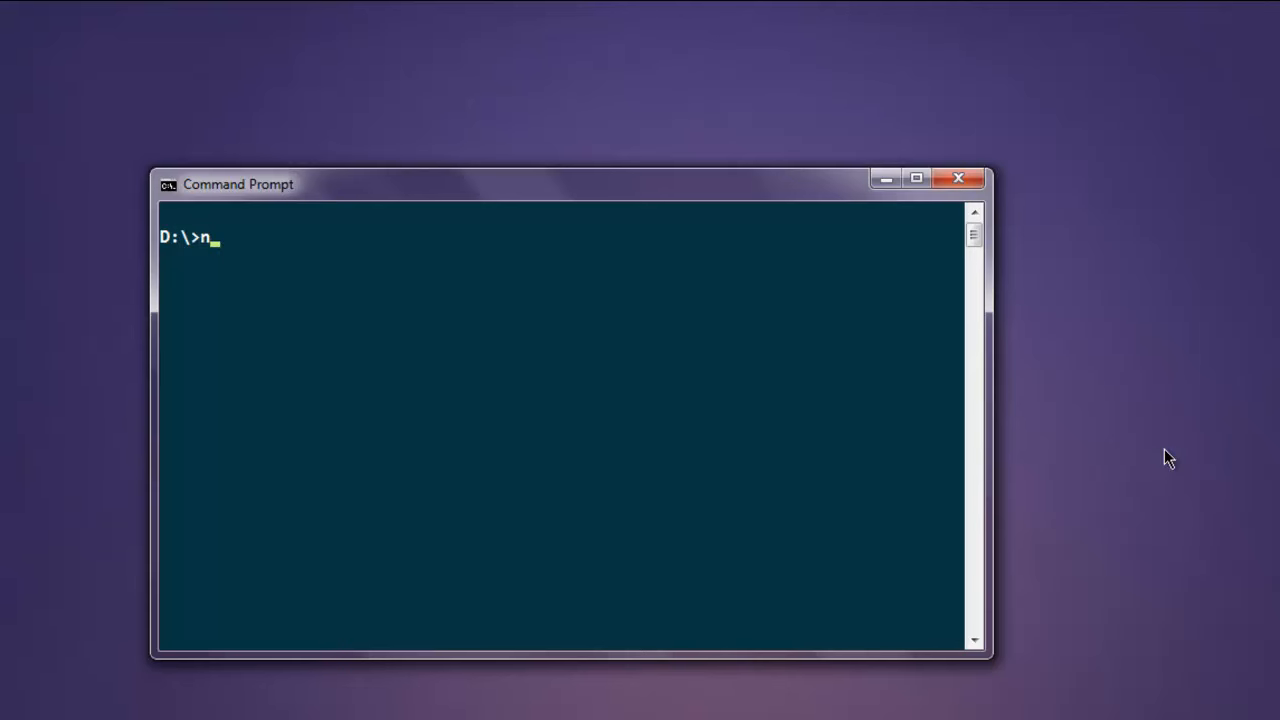
{"action": "type", "text": "ode"}
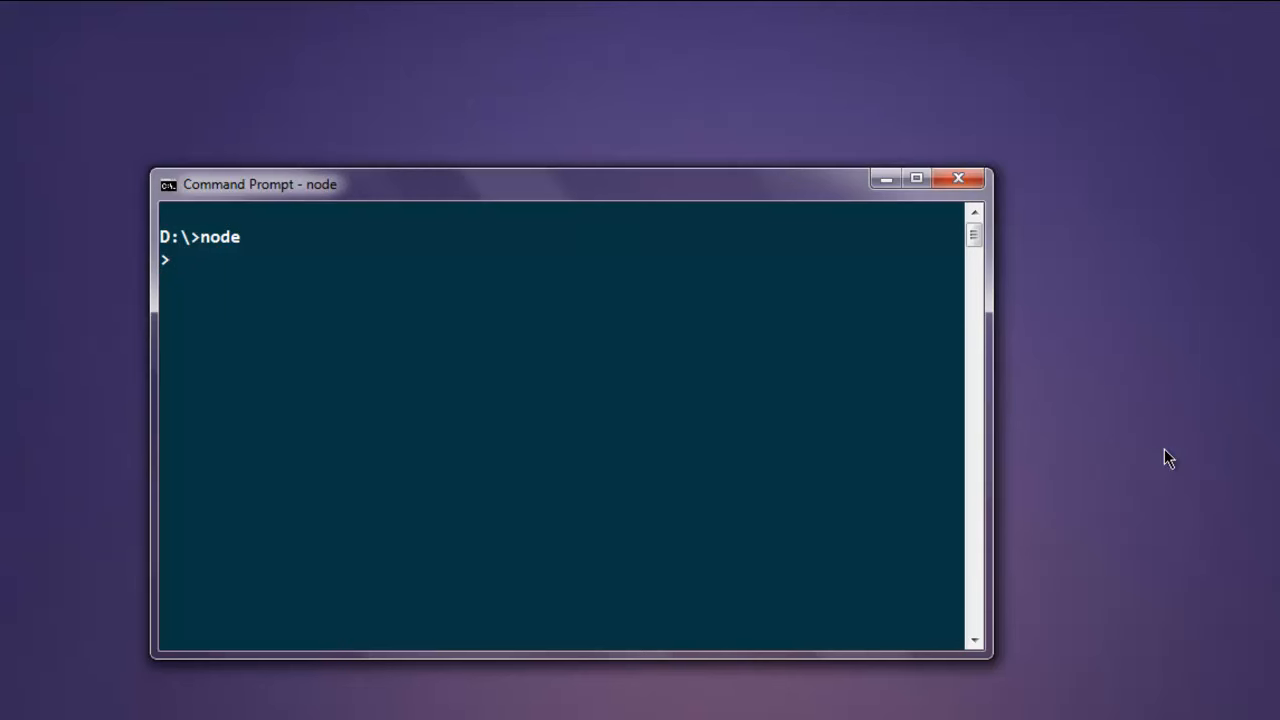
{"action": "type", "text": ".e"}
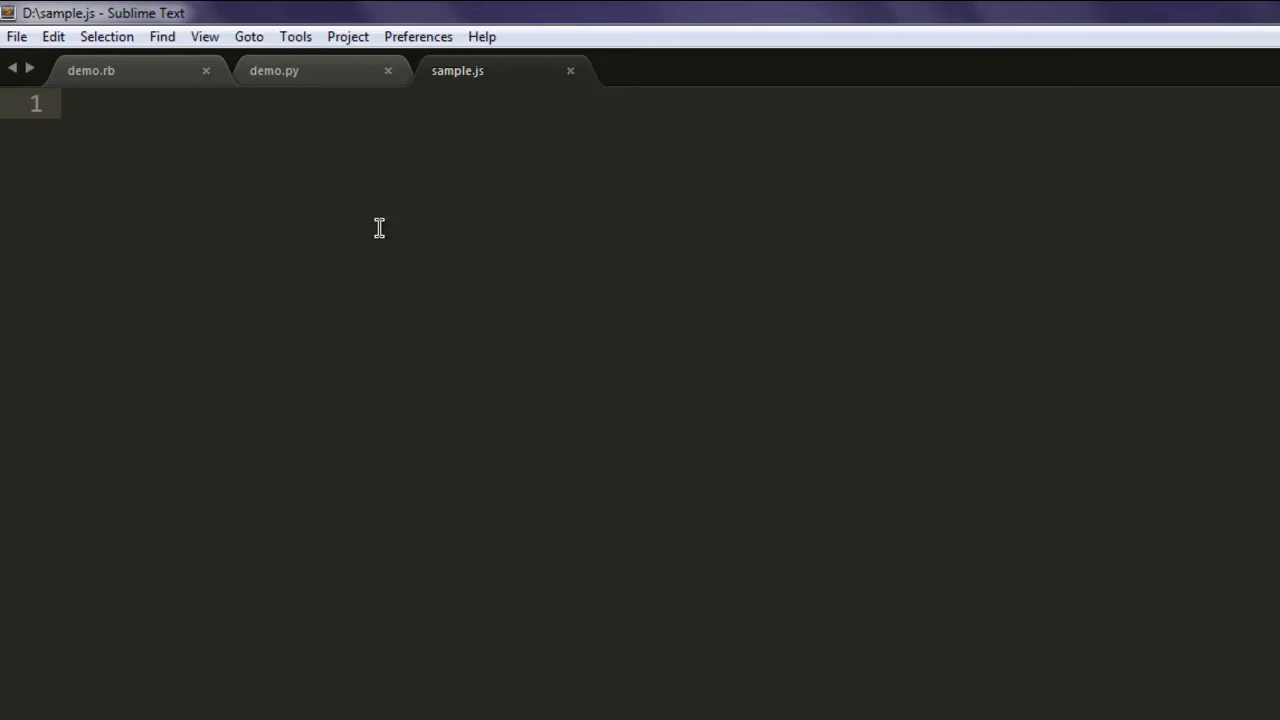
Load the fs module with var fs = require('fs'); in sample.js
{"action": "type", "text": "var fs"}
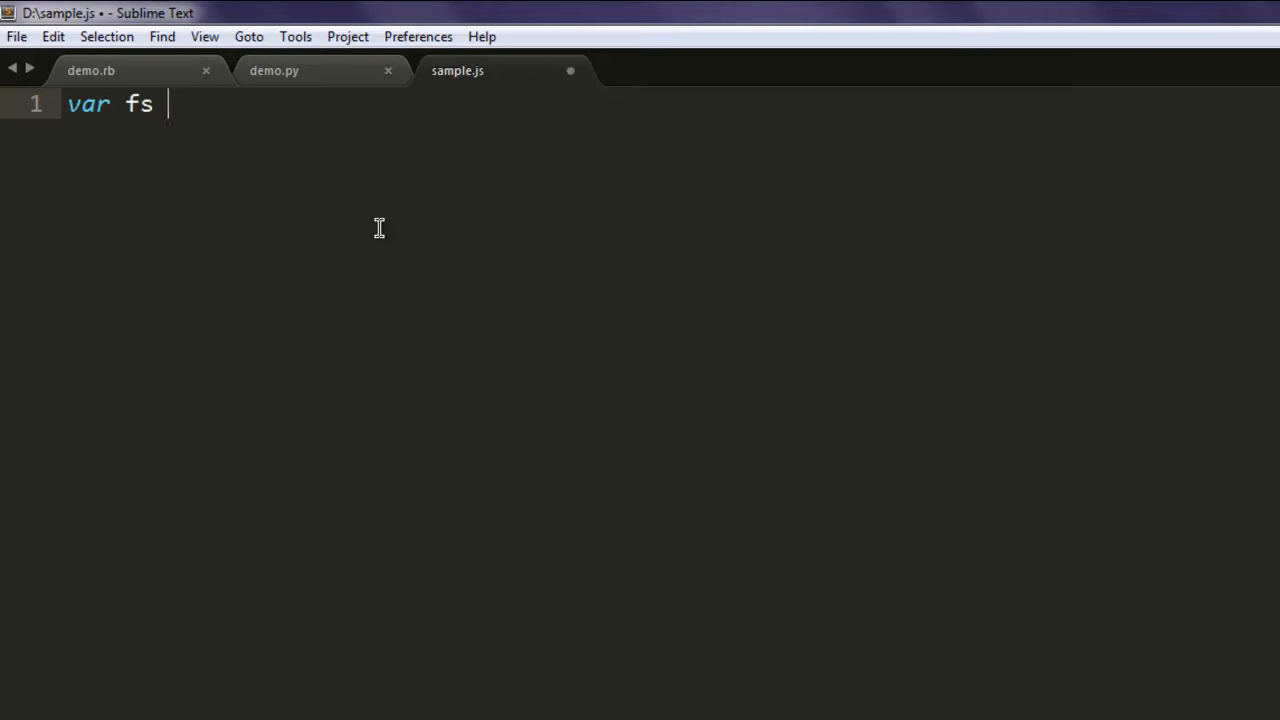
{"action": "type", "text": "= require("}
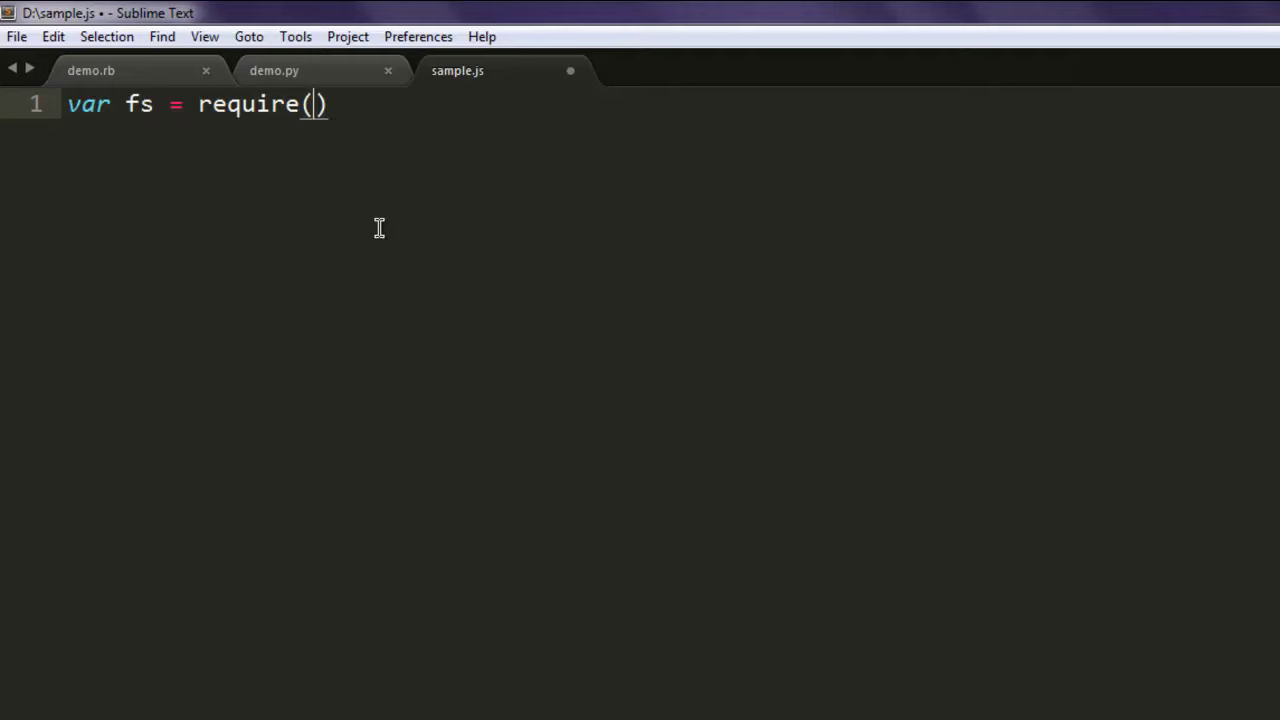
{"action": "type", "text": "'fs'"}
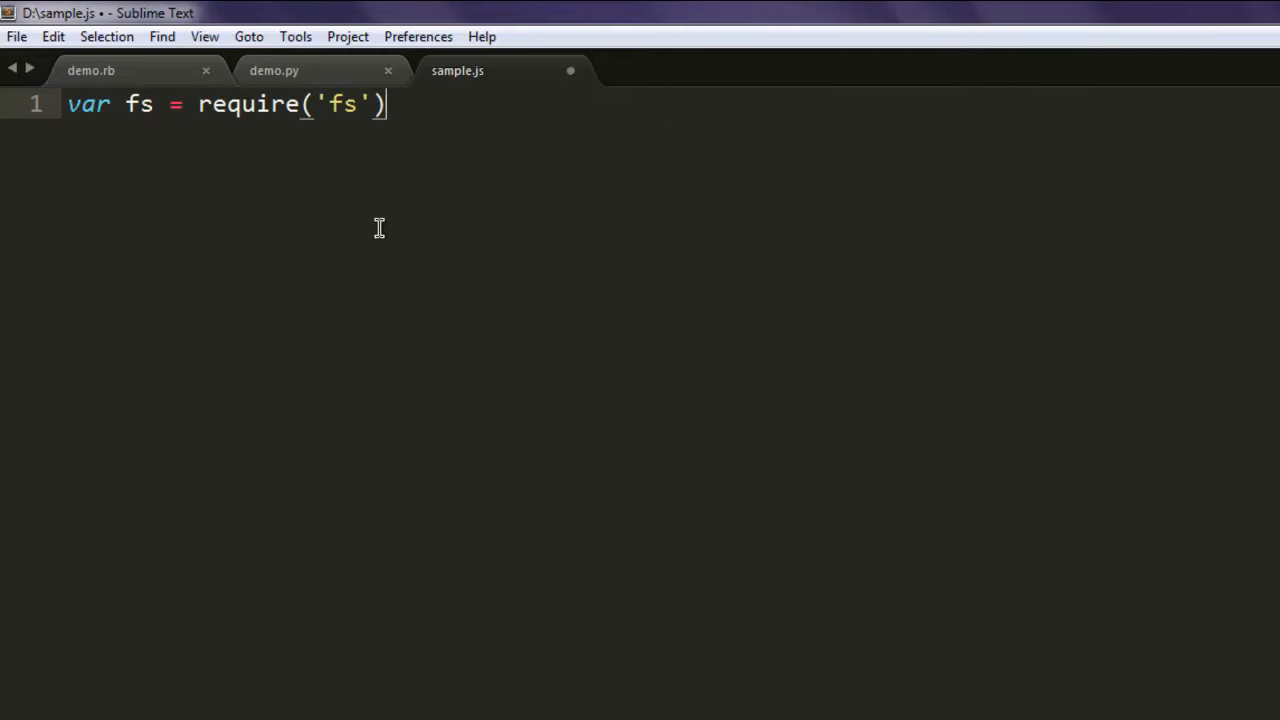
{"action": "type", "text": ";"}
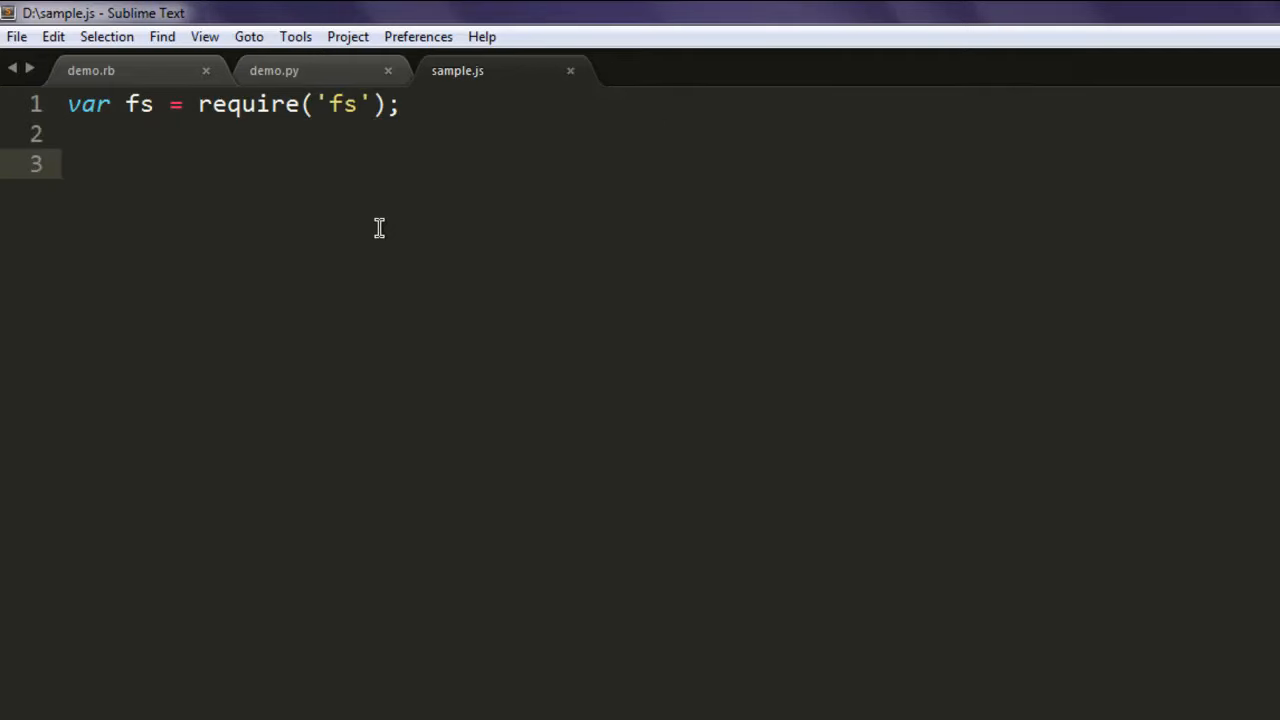
Begin an fs.writeFile call targeting 'demo.txt'
{"action": "type", "text": "fs.write"}
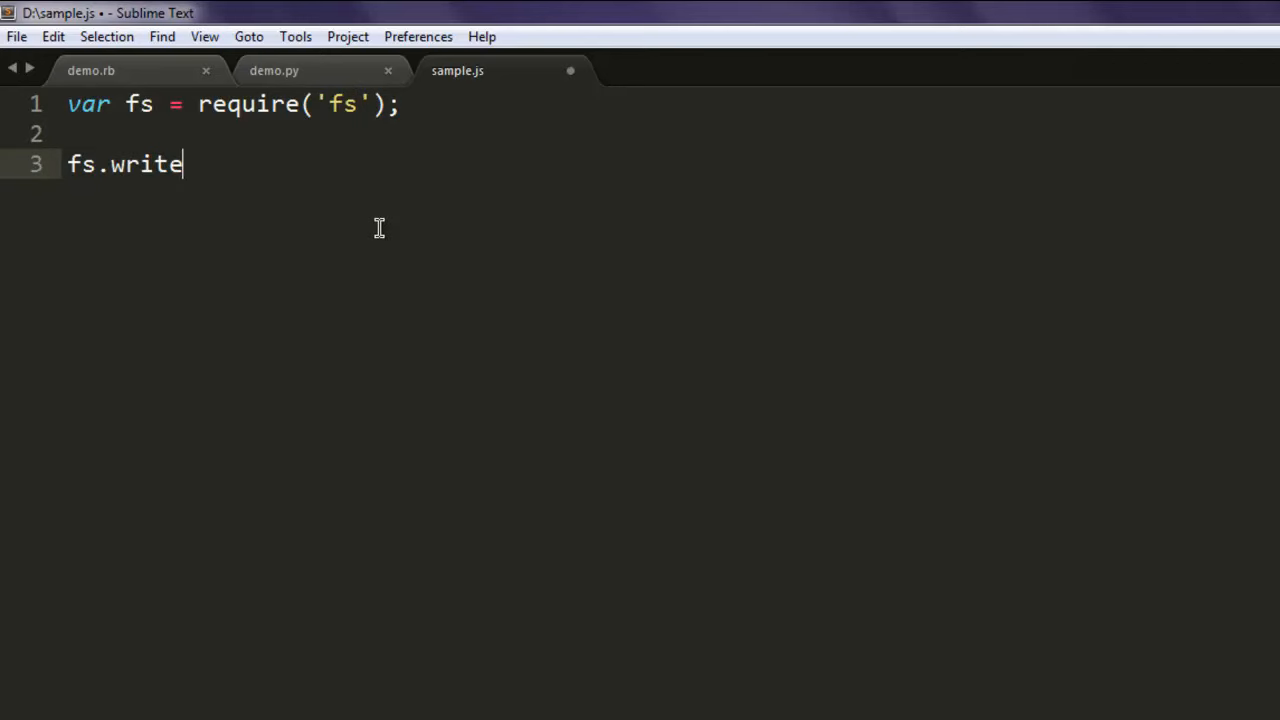
{"action": "type", "text": "File()"}
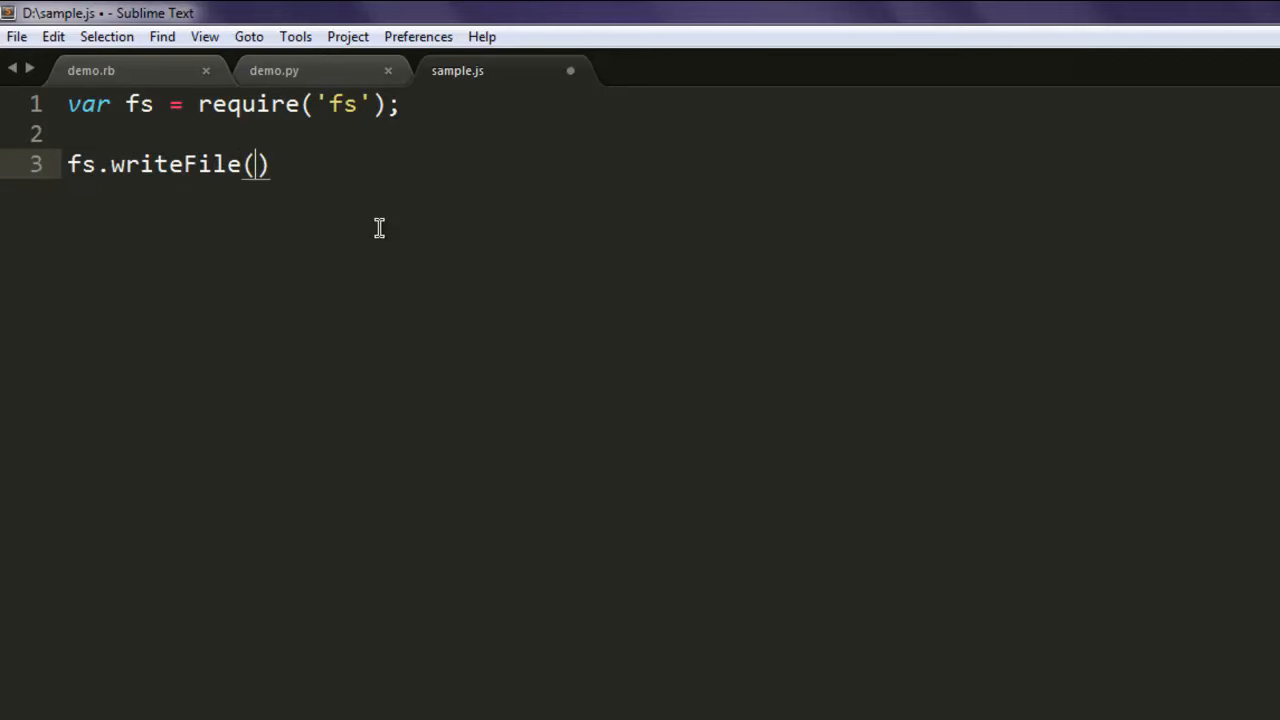
{"action": "type", "text": "'"}
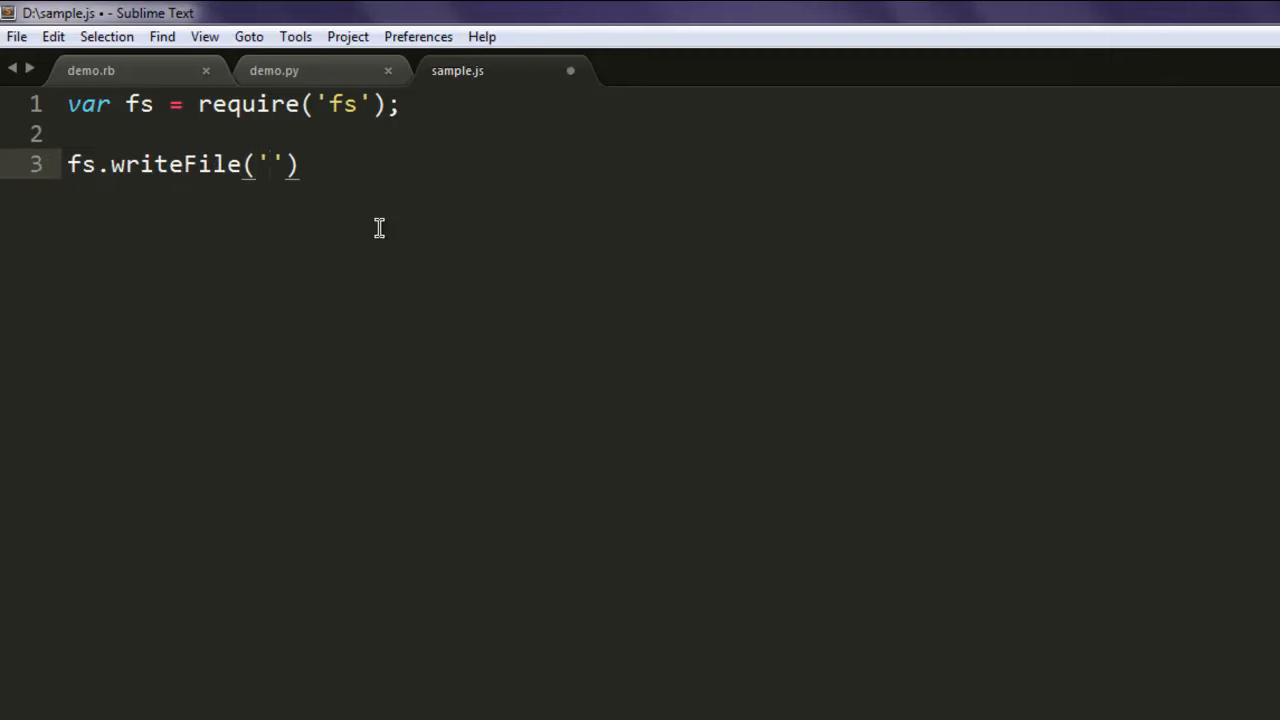
{"action": "type", "text": "demo.txt"}
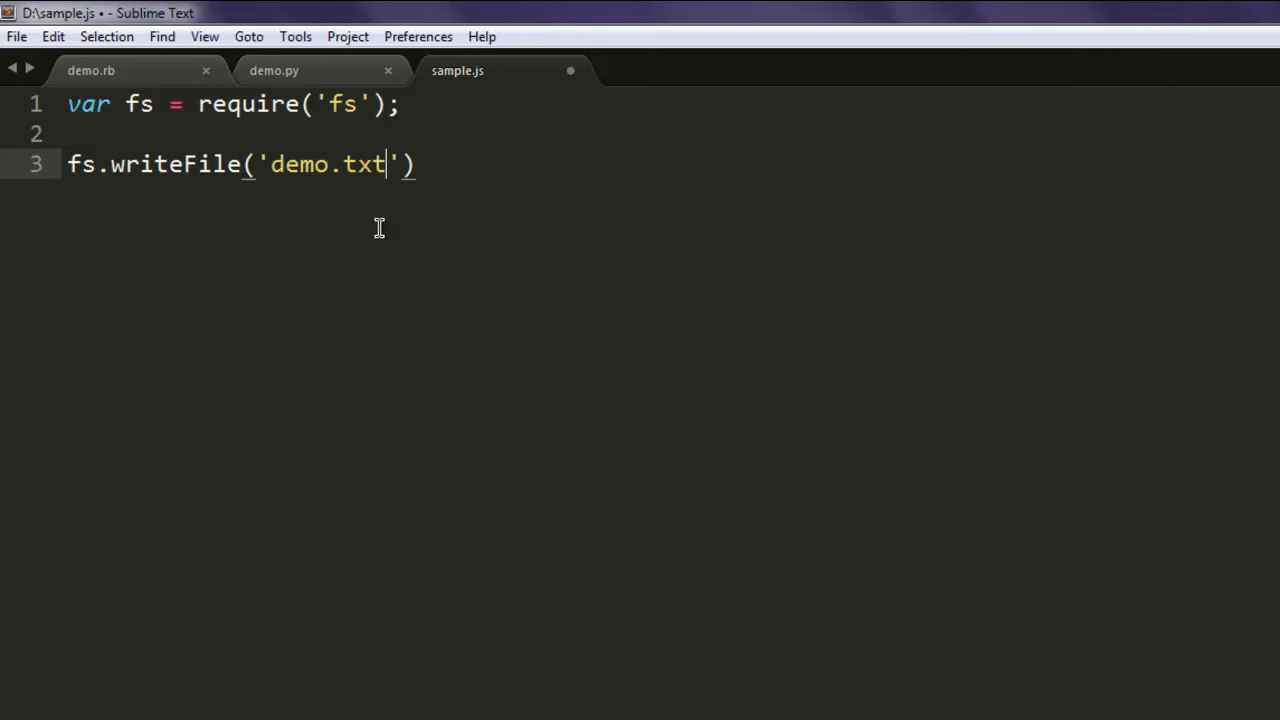
{"action": "key", "text": "Right"}
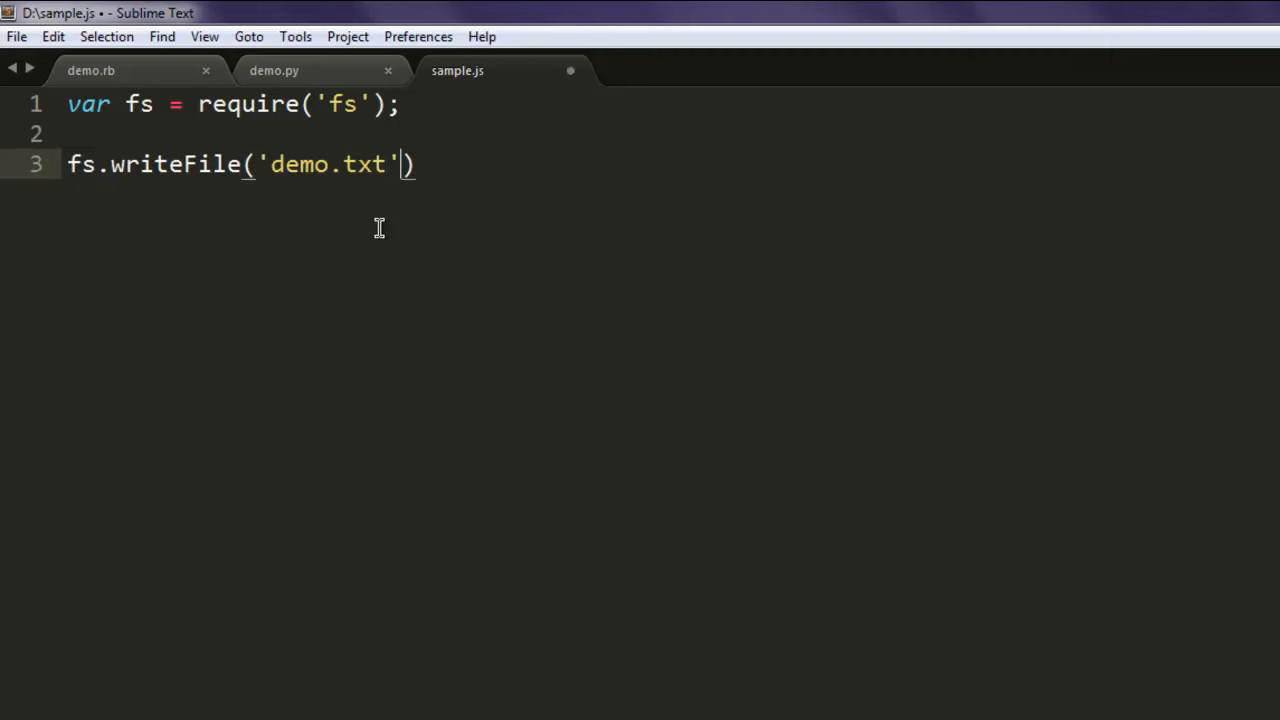
Pass 'This is NodeJS Demo' as the content and a function(err) callback
{"action": "type", "text": ",''"}
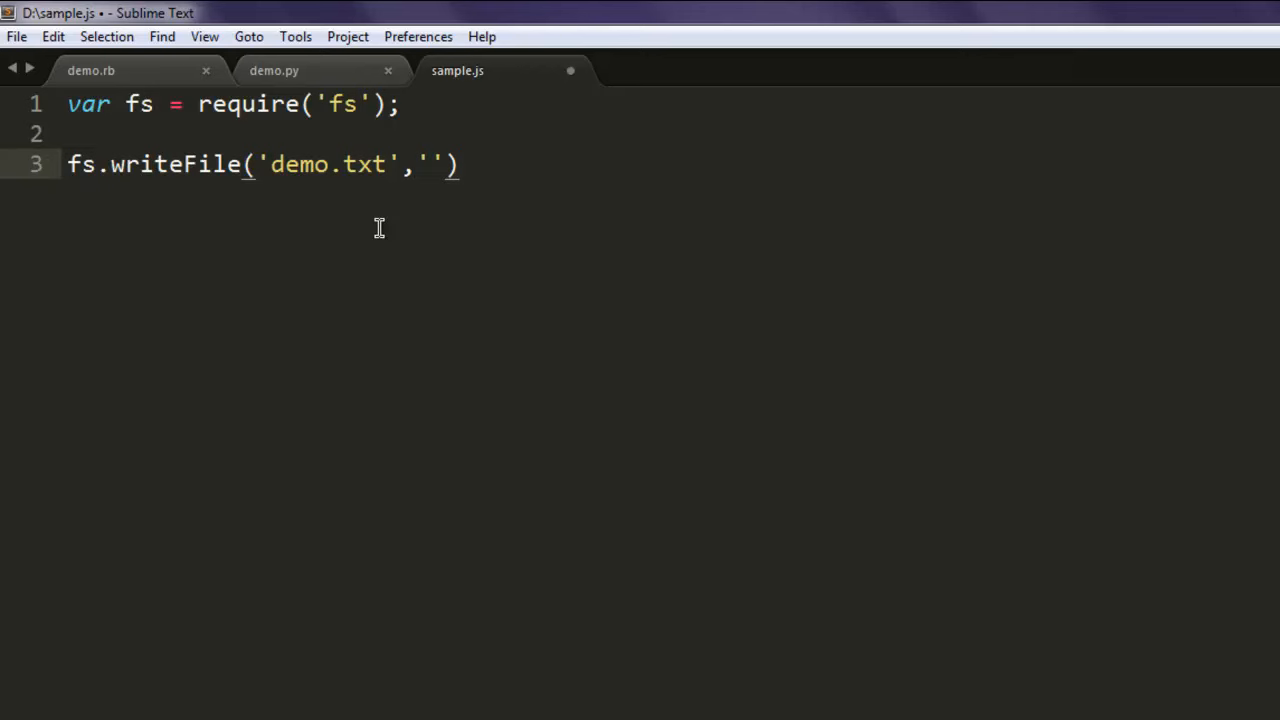
{"action": "type", "text": "Th"}
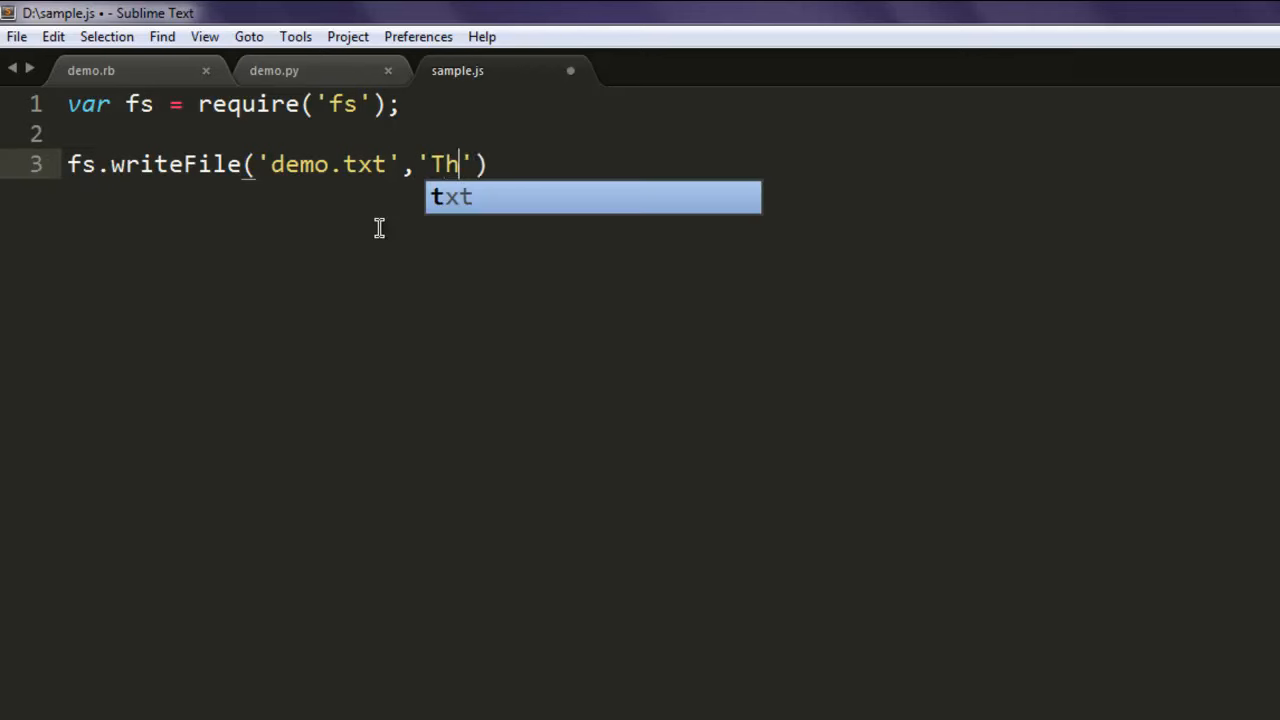
{"action": "type", "text": "is is NodeJ"}
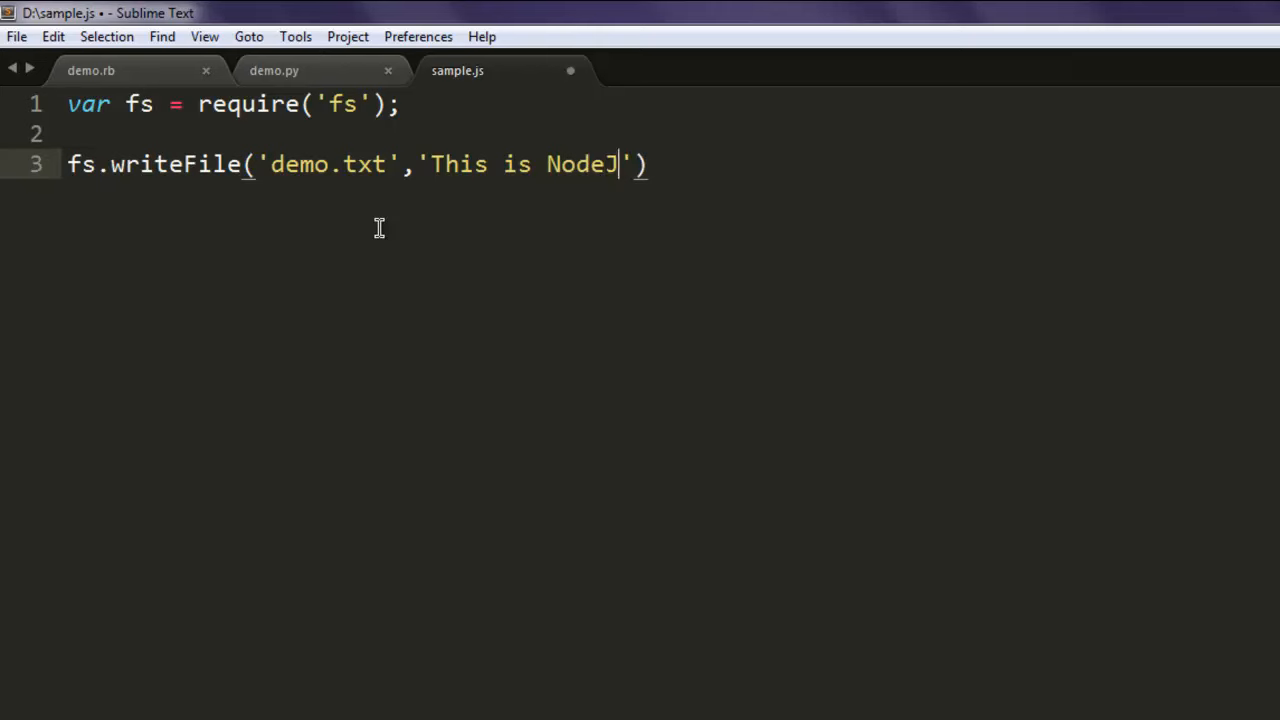
{"action": "type", "text": "S Demo"}
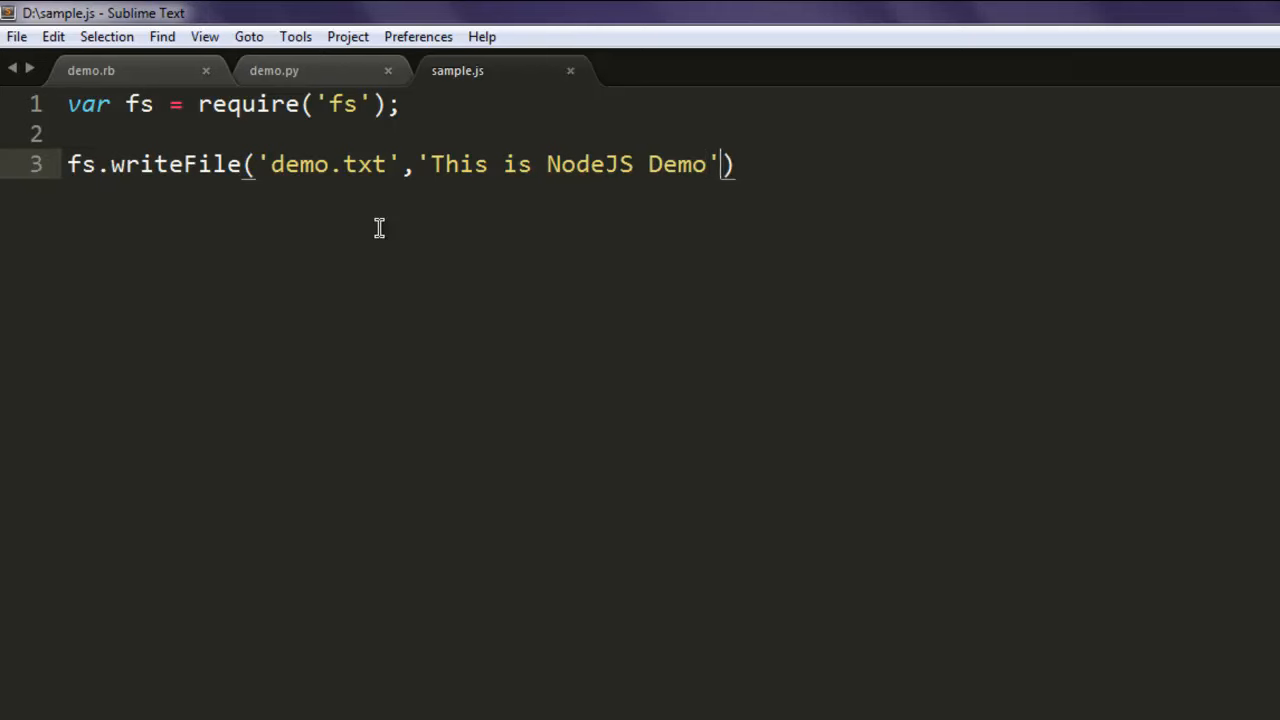
{"action": "type", "text": ","}
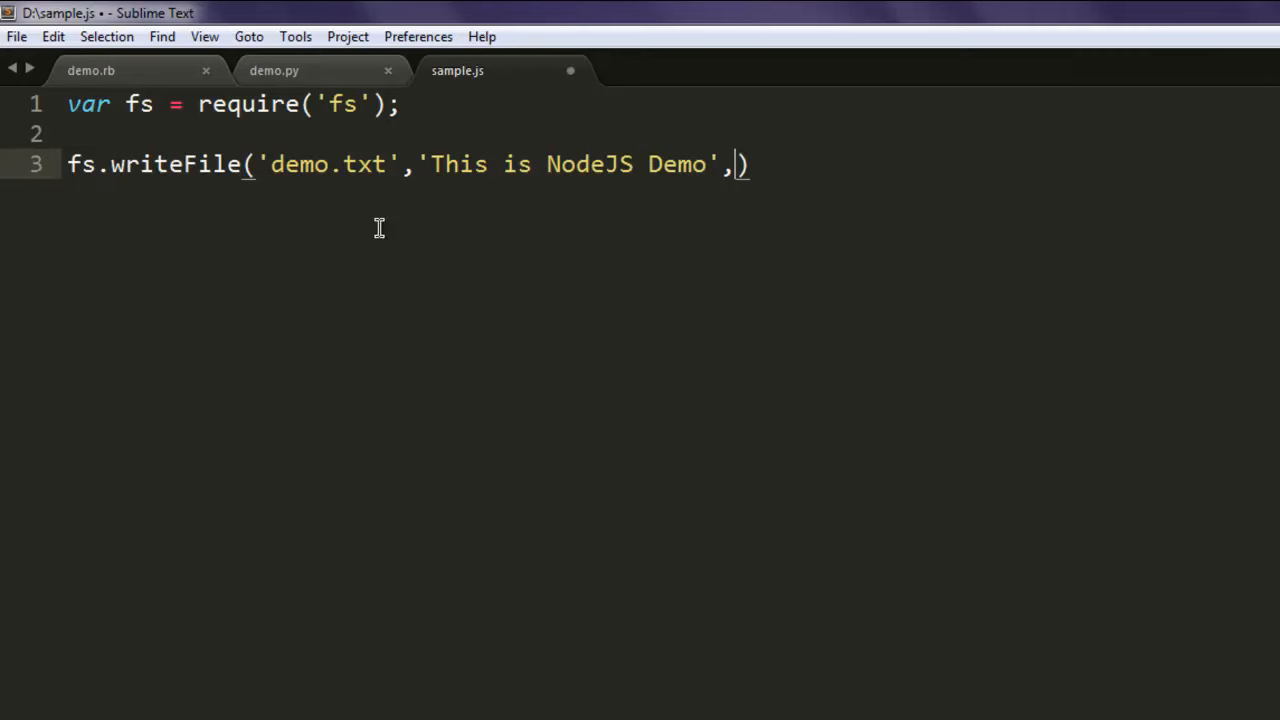
{"action": "type", "text": "function()"}
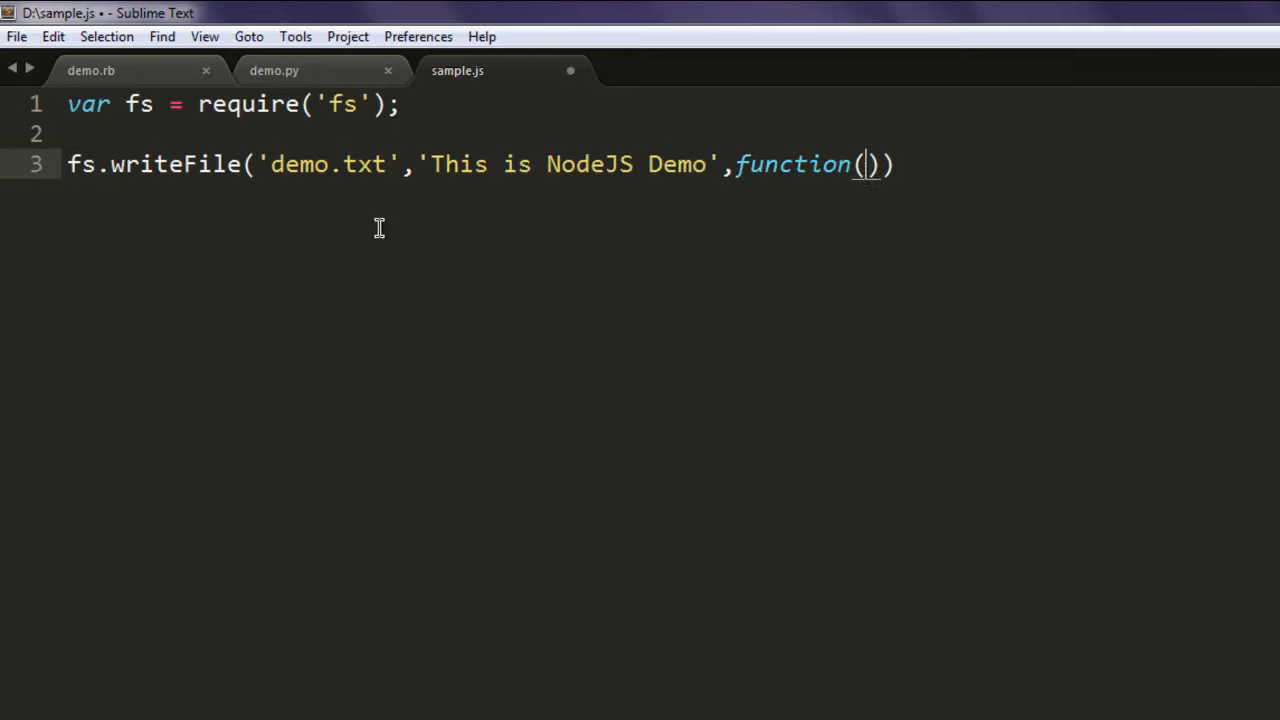
{"action": "type", "text": "err"}
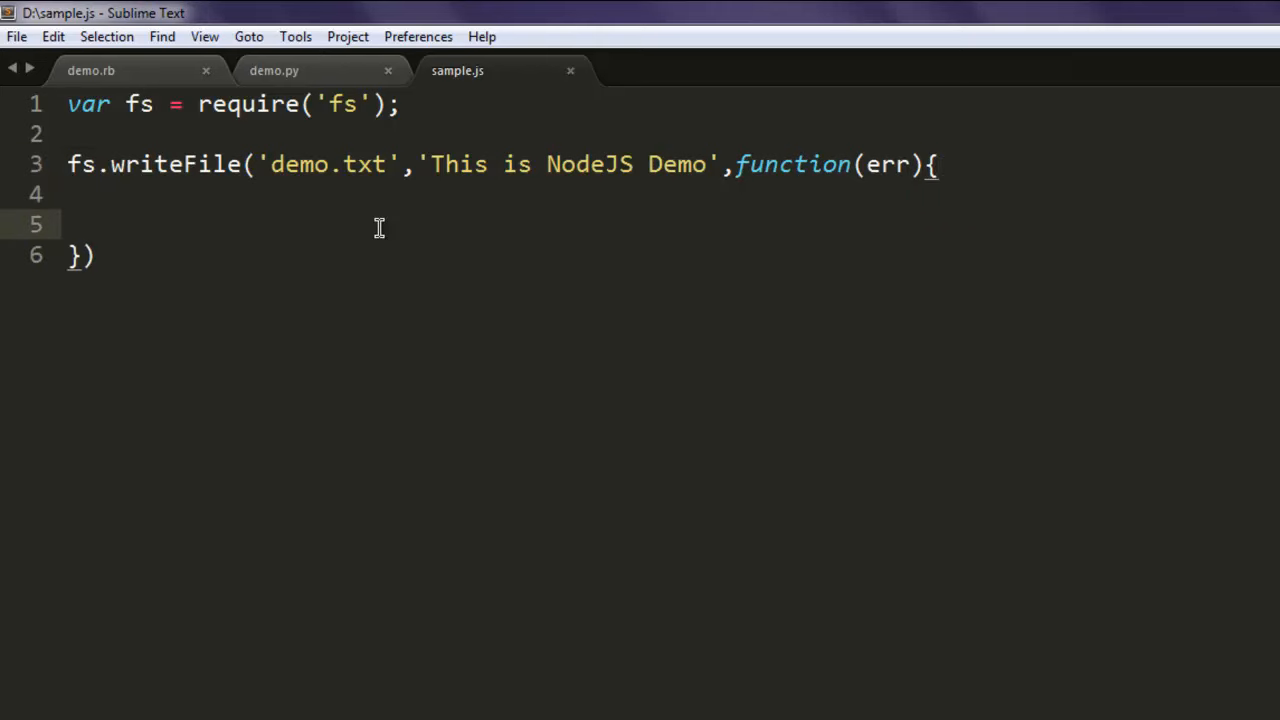
{"action": "type", "text": "if(err){"}
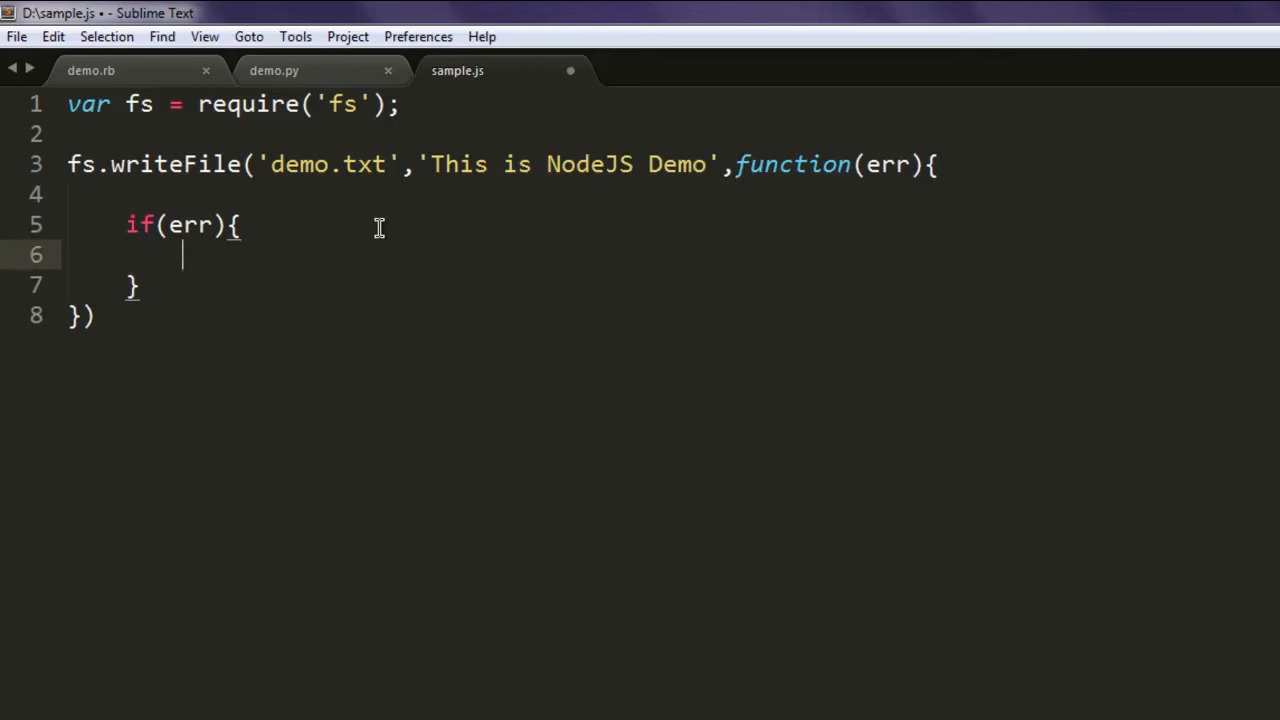
{"action": "type", "text": "retu"}
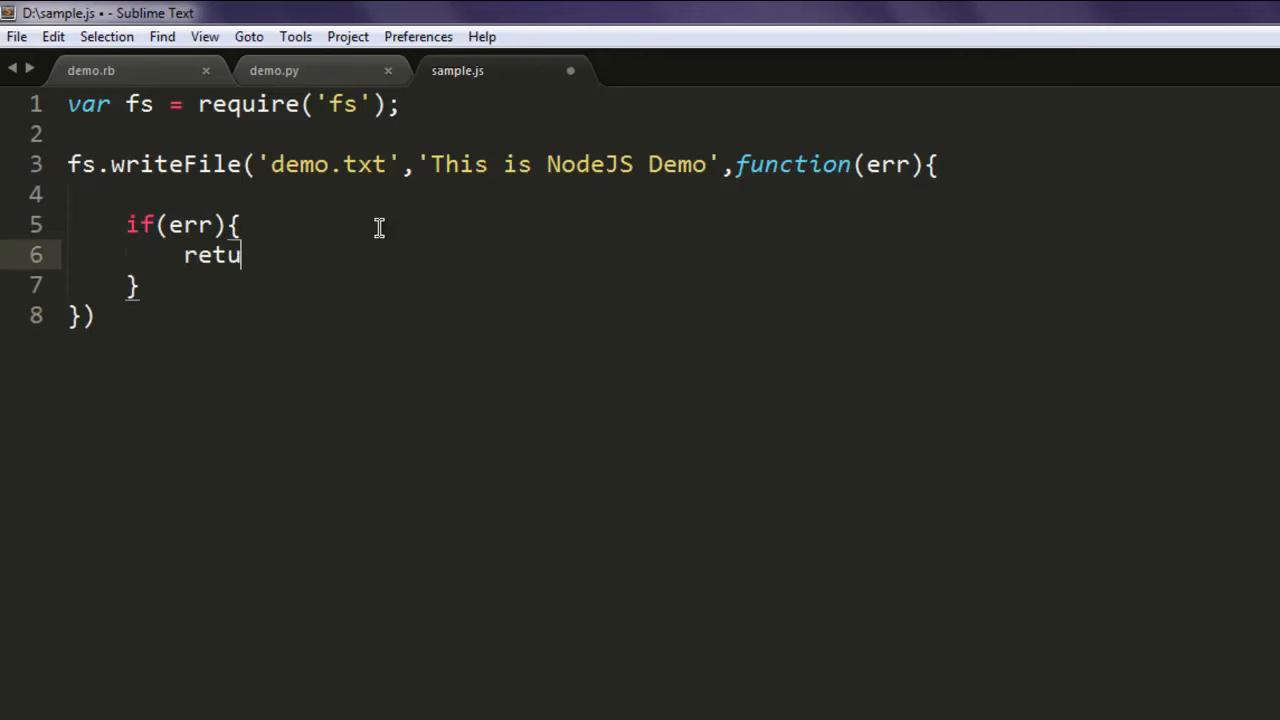
{"action": "type", "text": "rn"}
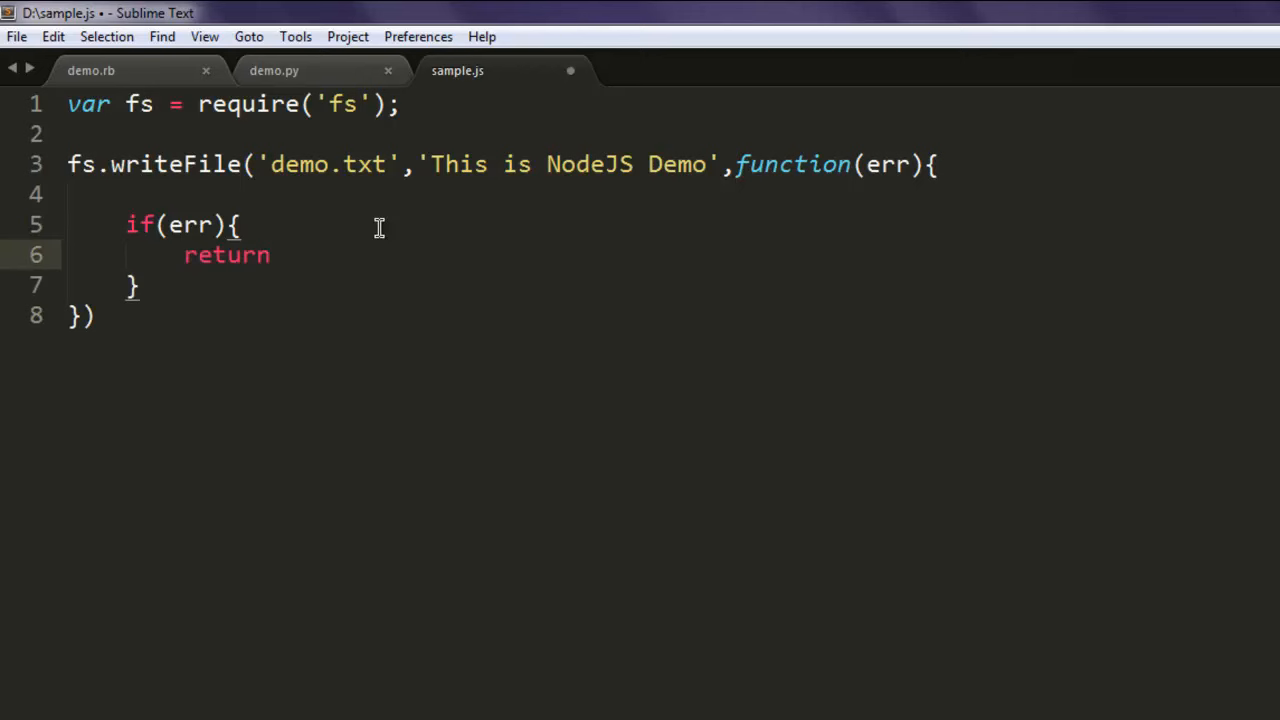
{"action": "type", "text": "console.lg"}
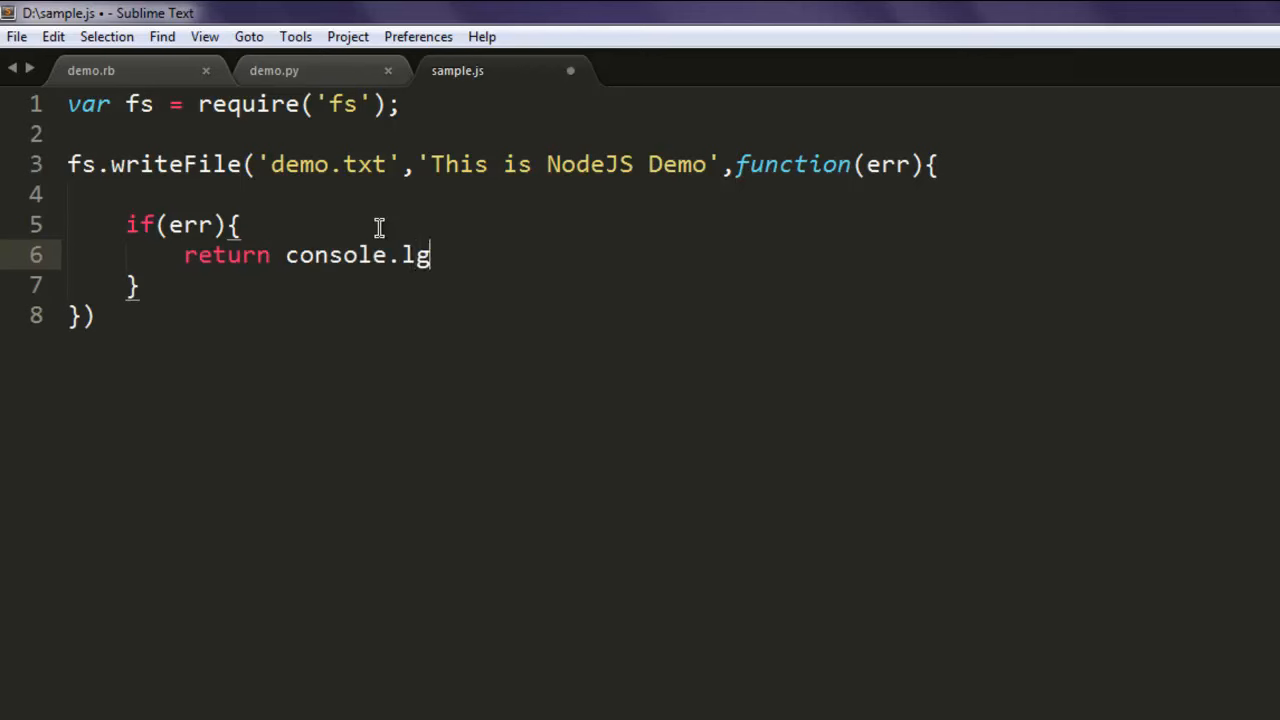
{"action": "type", "text": "og(err)"}
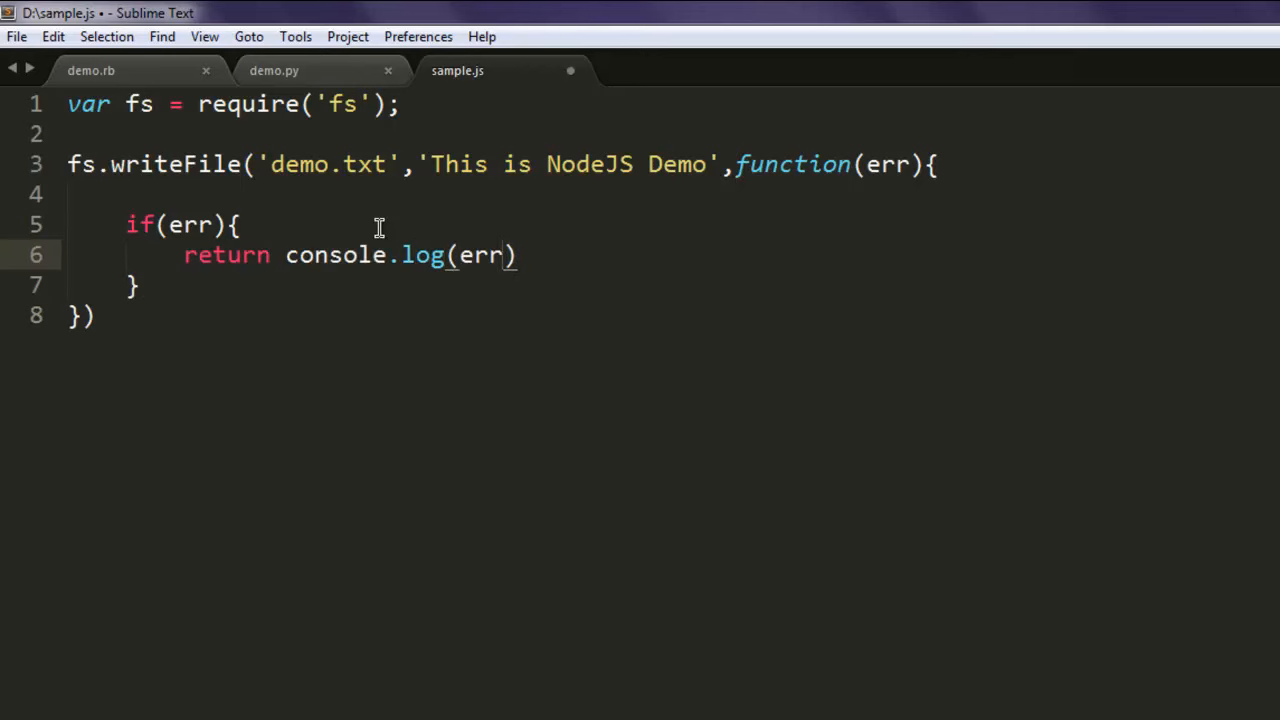
{"action": "type", "text": ";"}
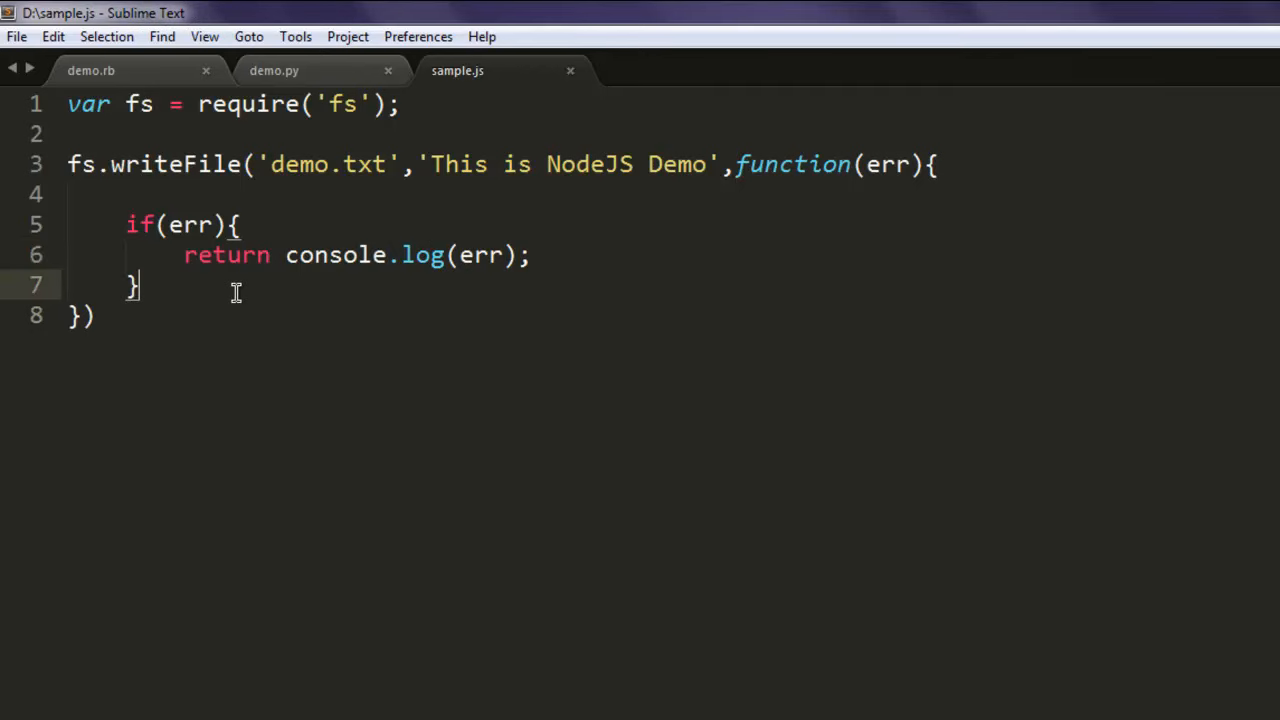
{"action": "type", "text": "co"}
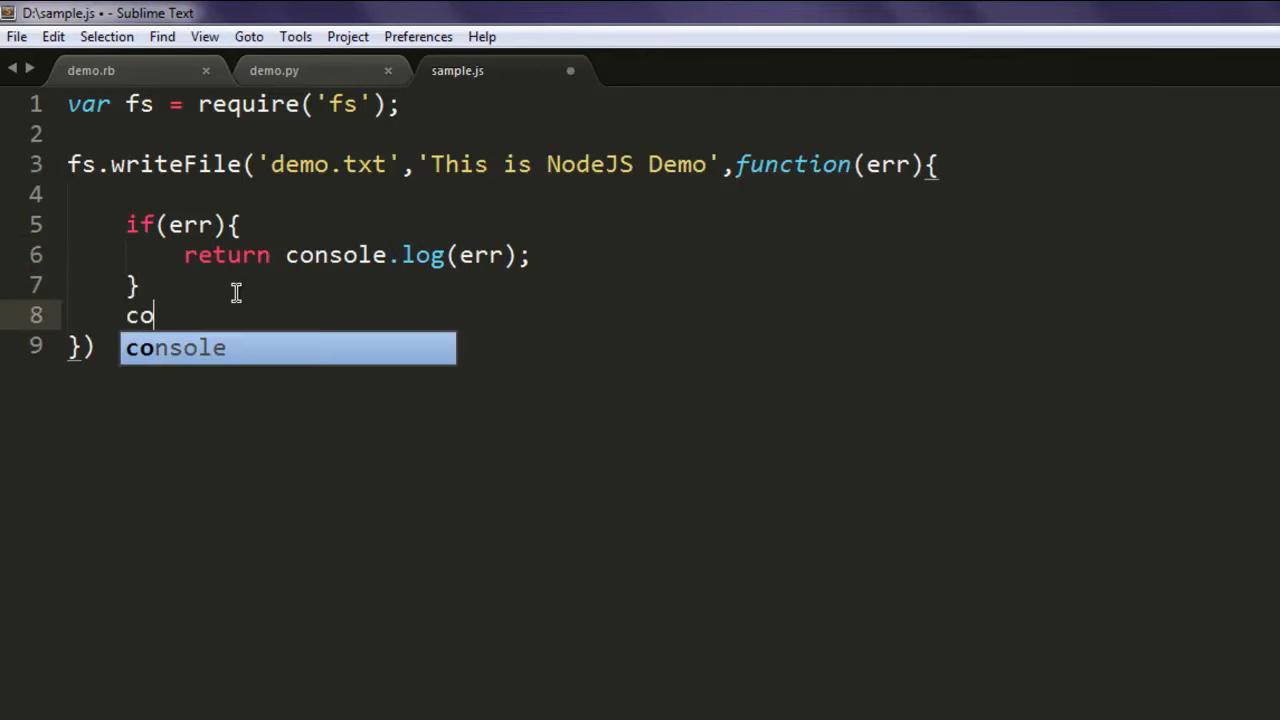
{"action": "type", "text": "sole"}
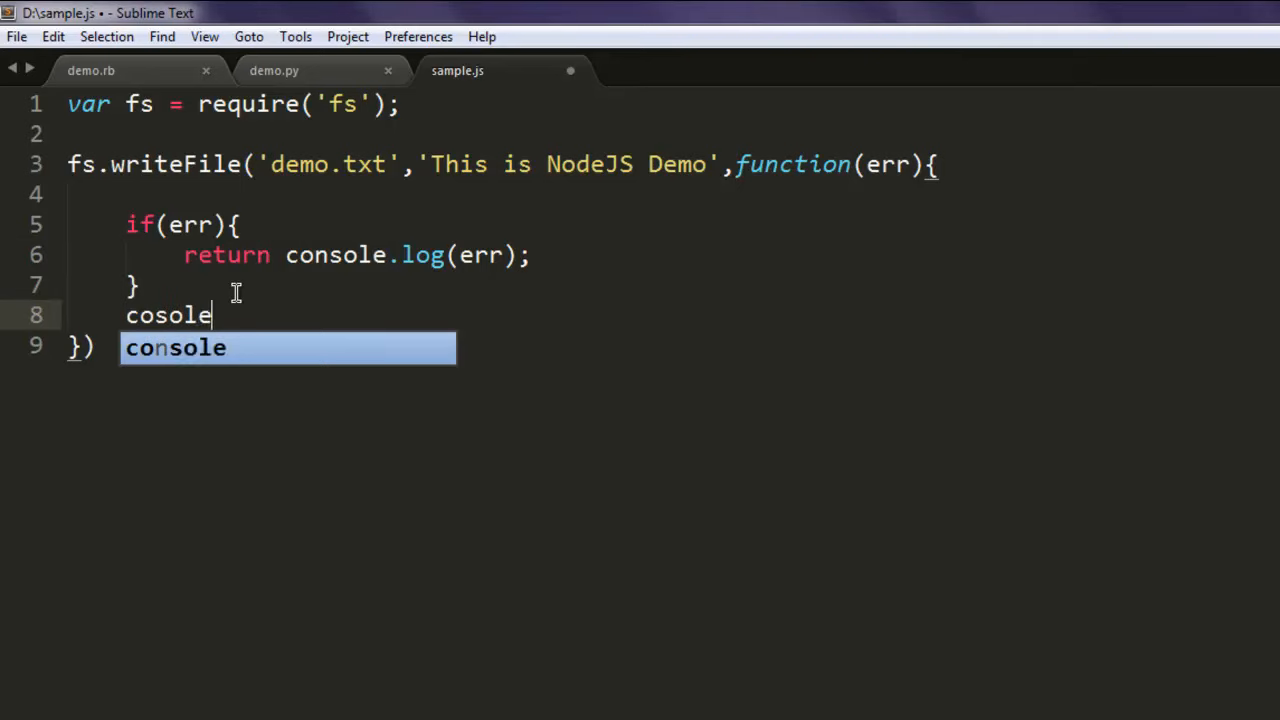
{"action": "key", "text": "BackSpace"}
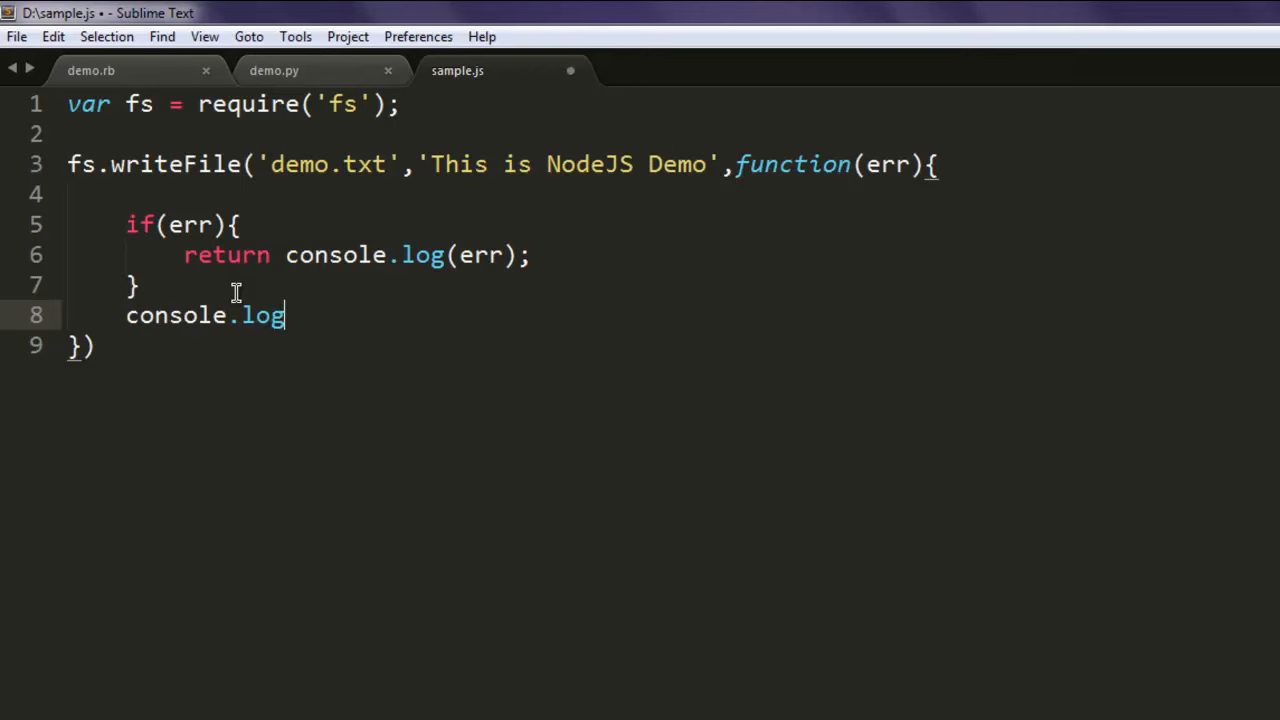
{"action": "type", "text": "(\"\")"}
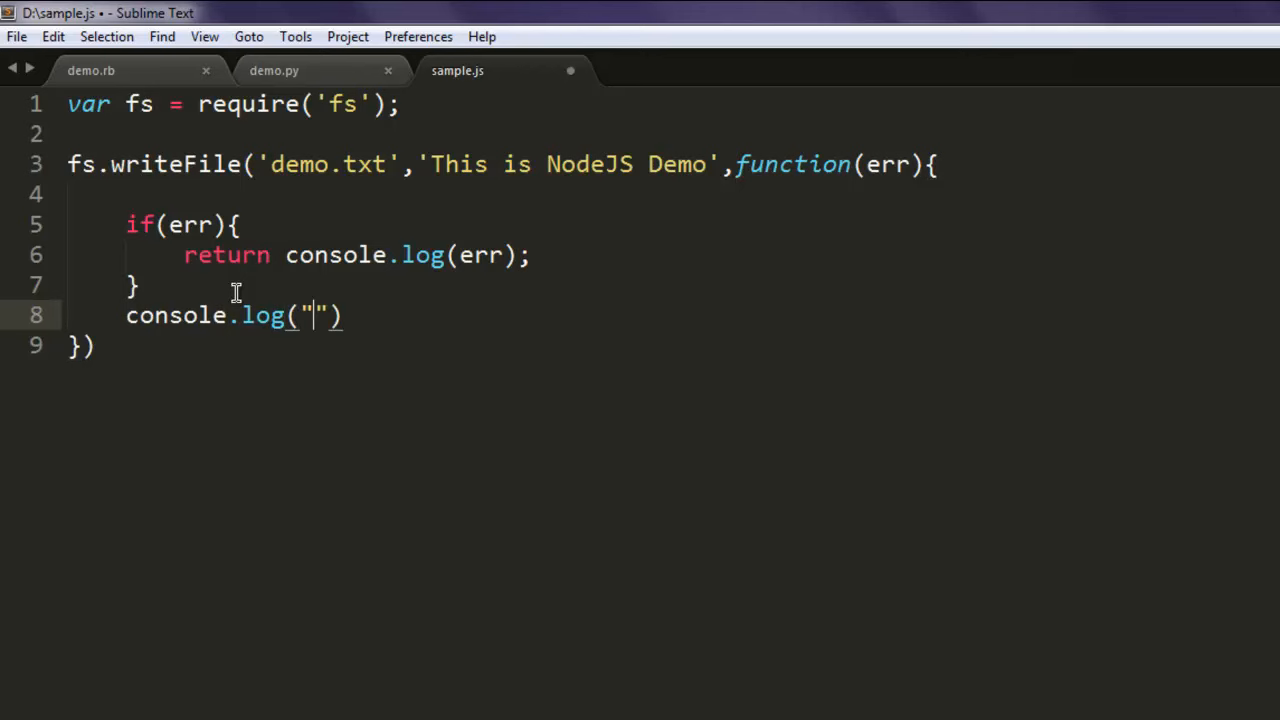
{"action": "type", "text": "File created"}
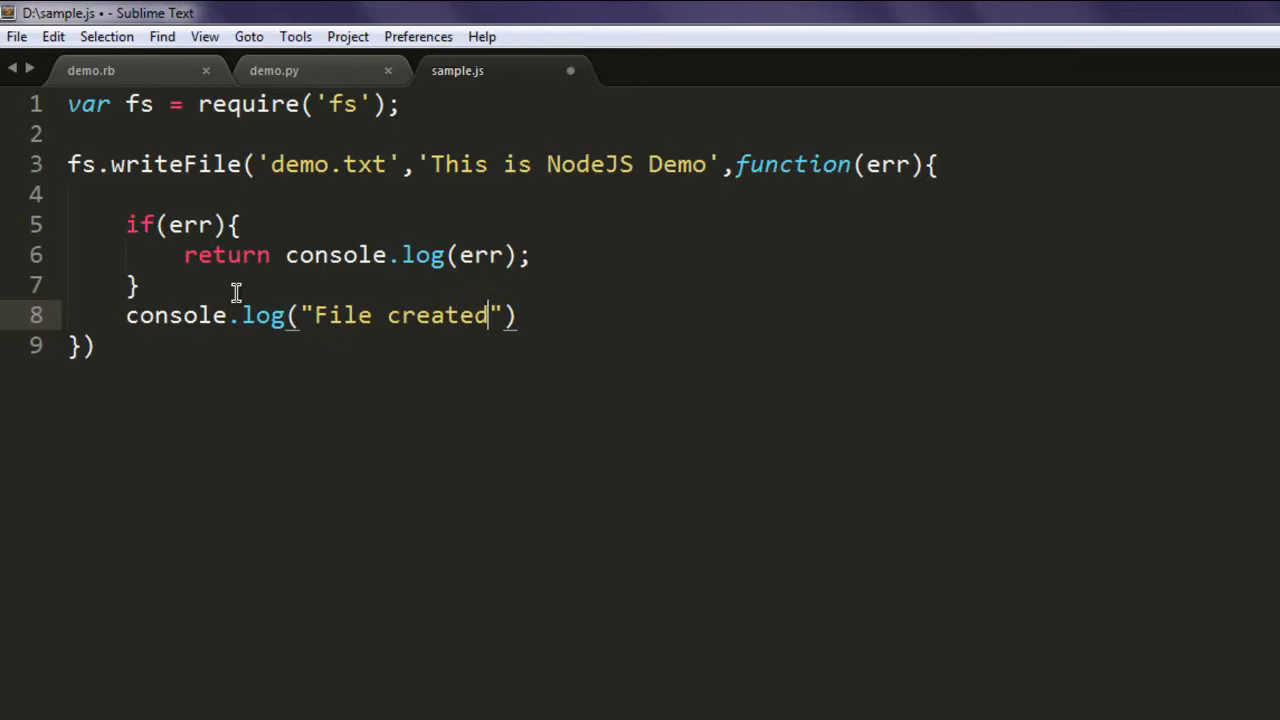
{"action": "type", "text": "!);"}
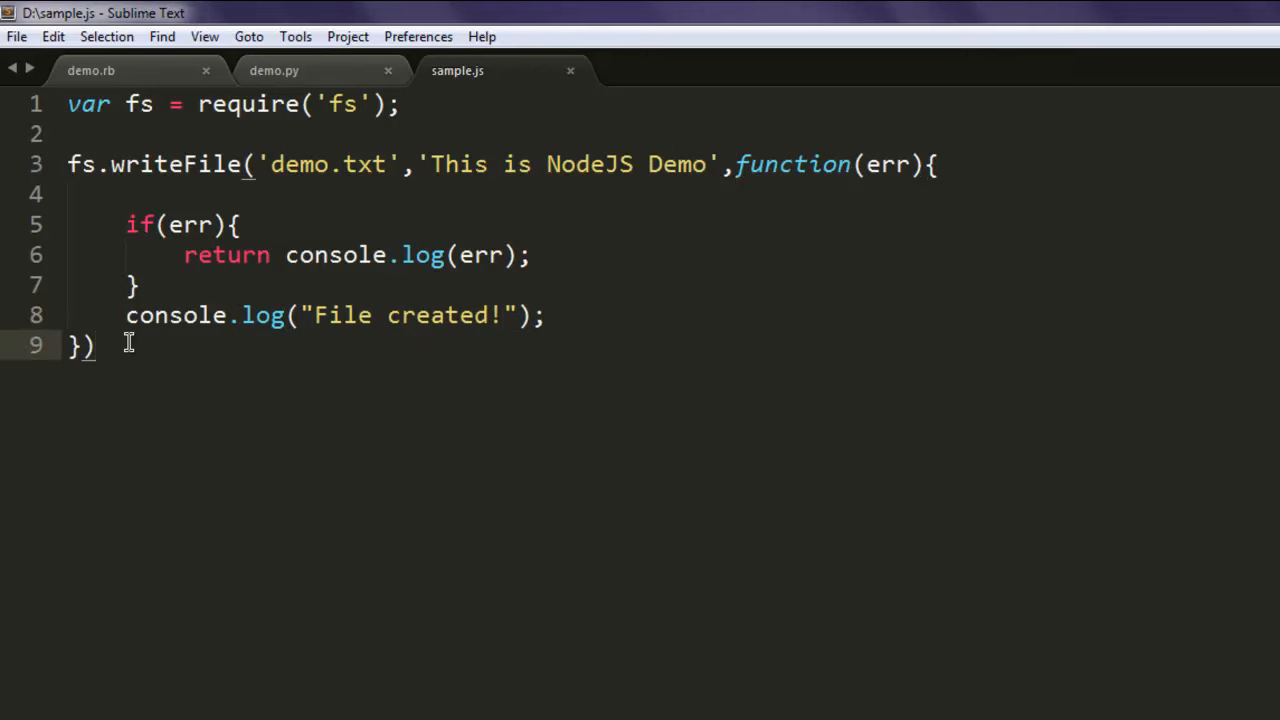
{"action": "type", "text": ";"}
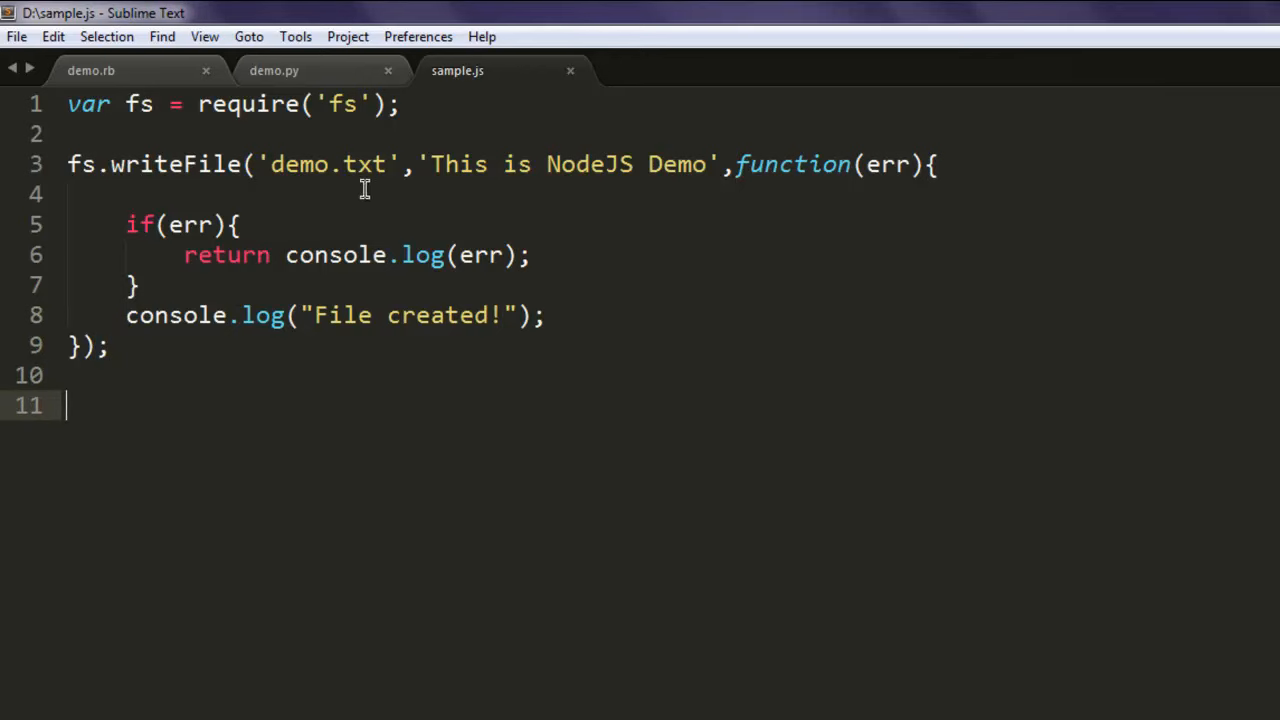
{"action": "type", "text": "1"}
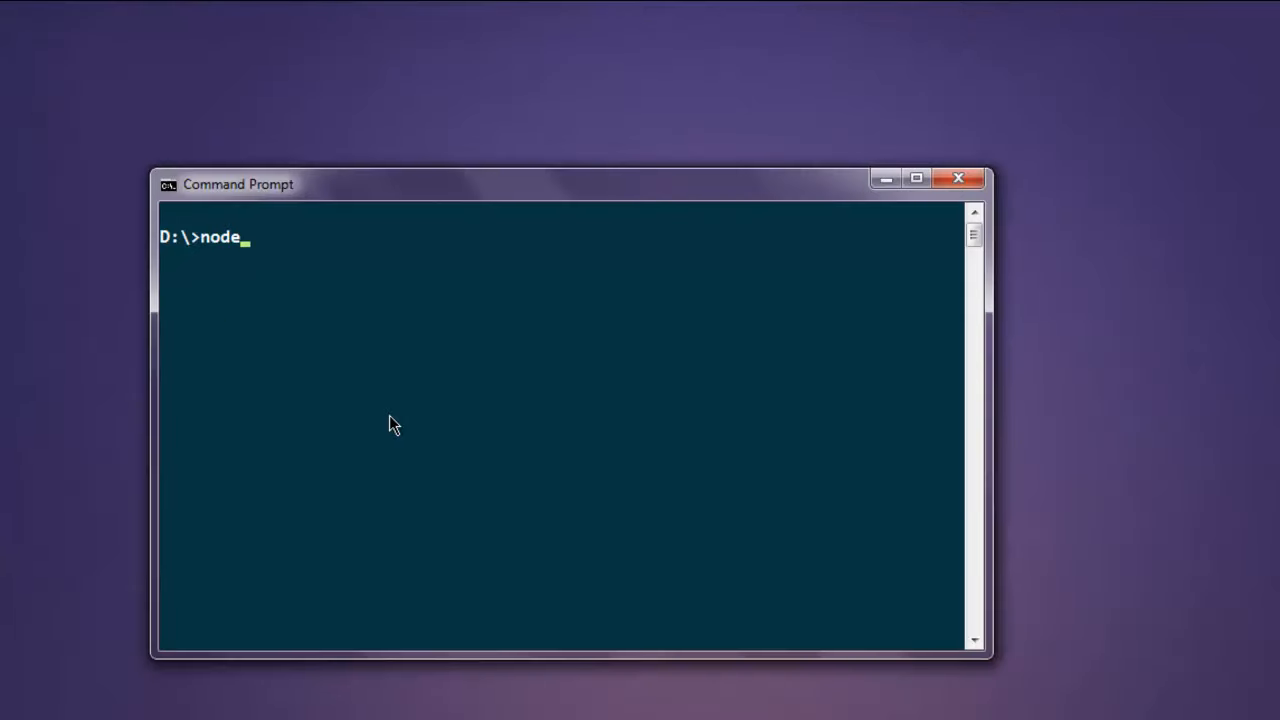
{"action": "type", "text": "sample.js"}
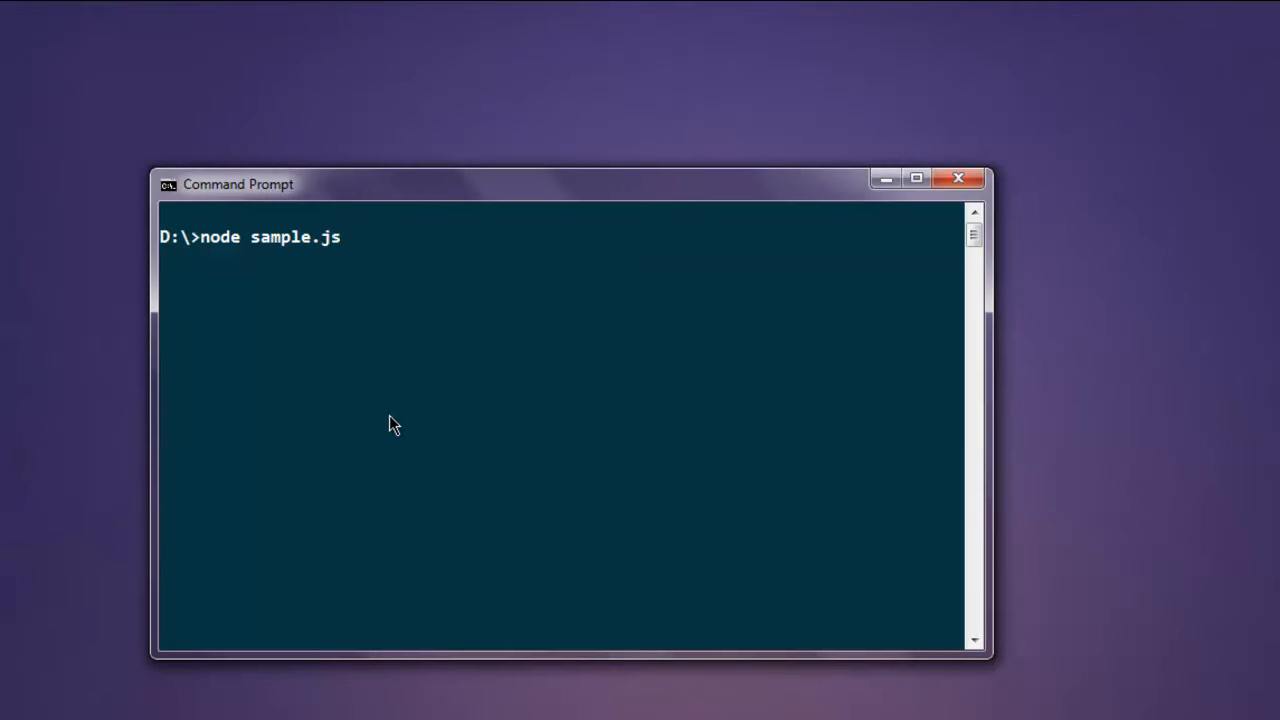
{"action": "key", "text": "Return"}
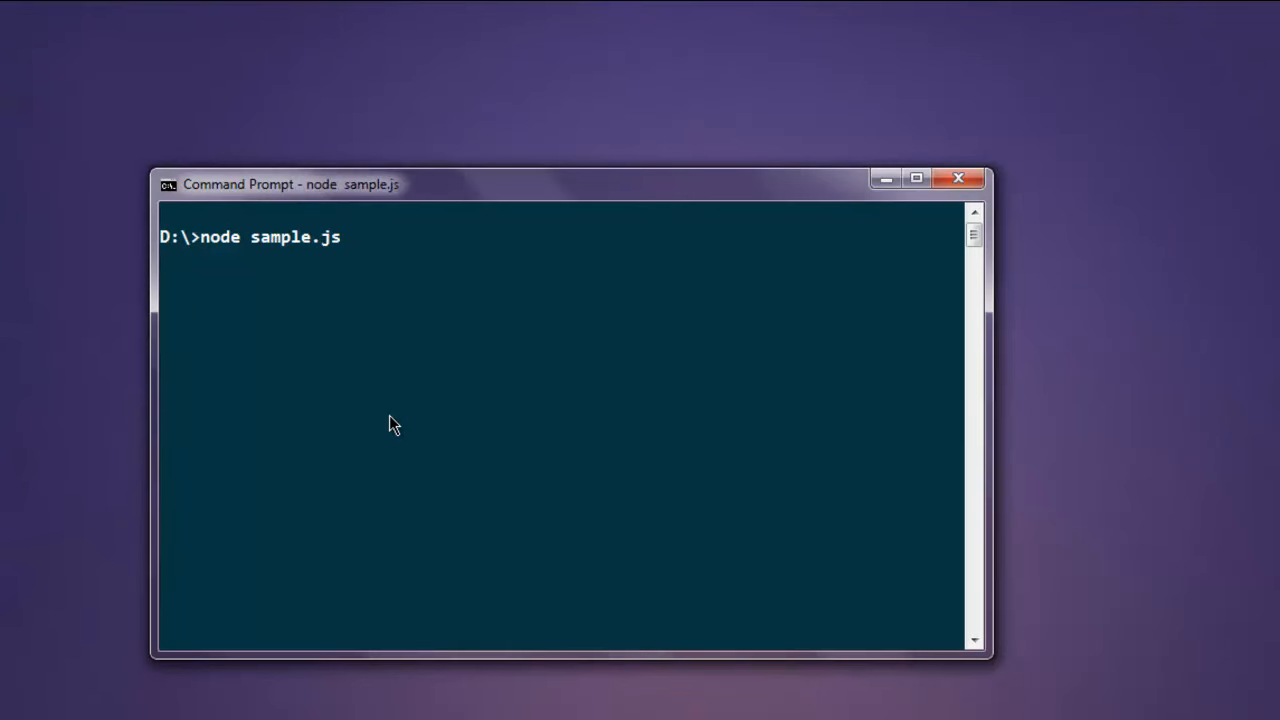
{"action": "key", "text": "Return"}
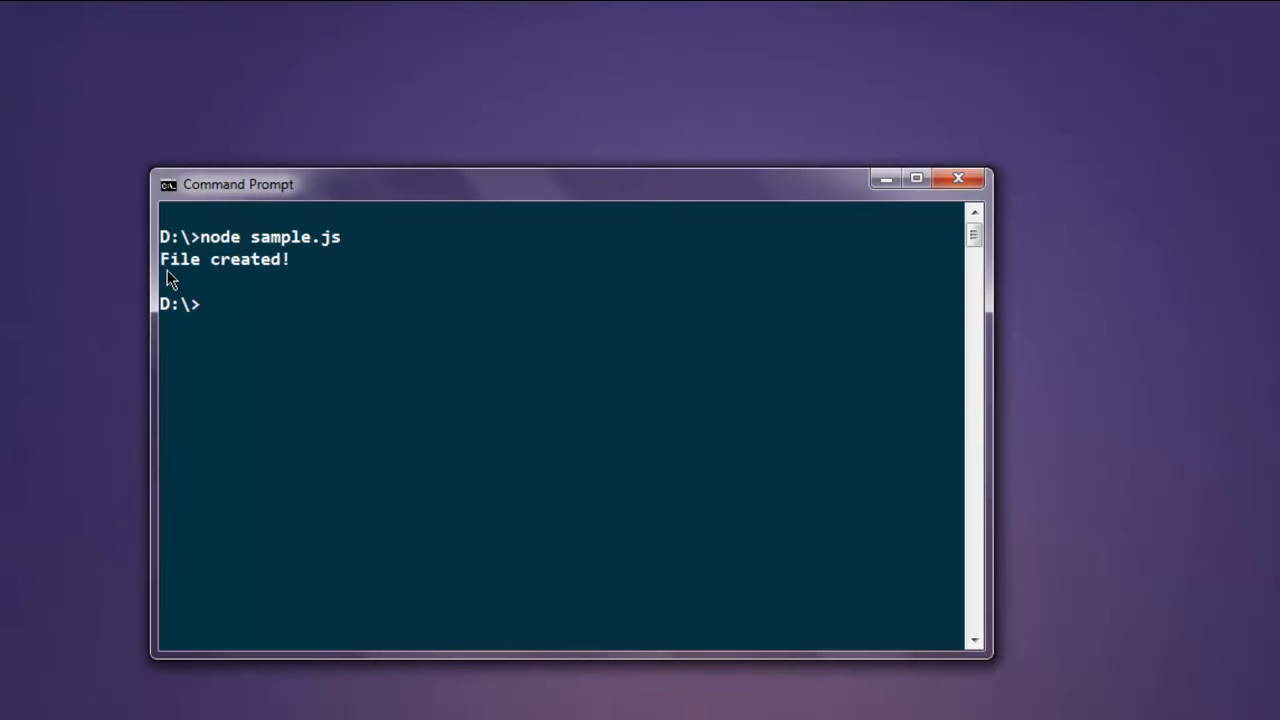
{"action": "mouse_move", "coordinate": [334, 300]}
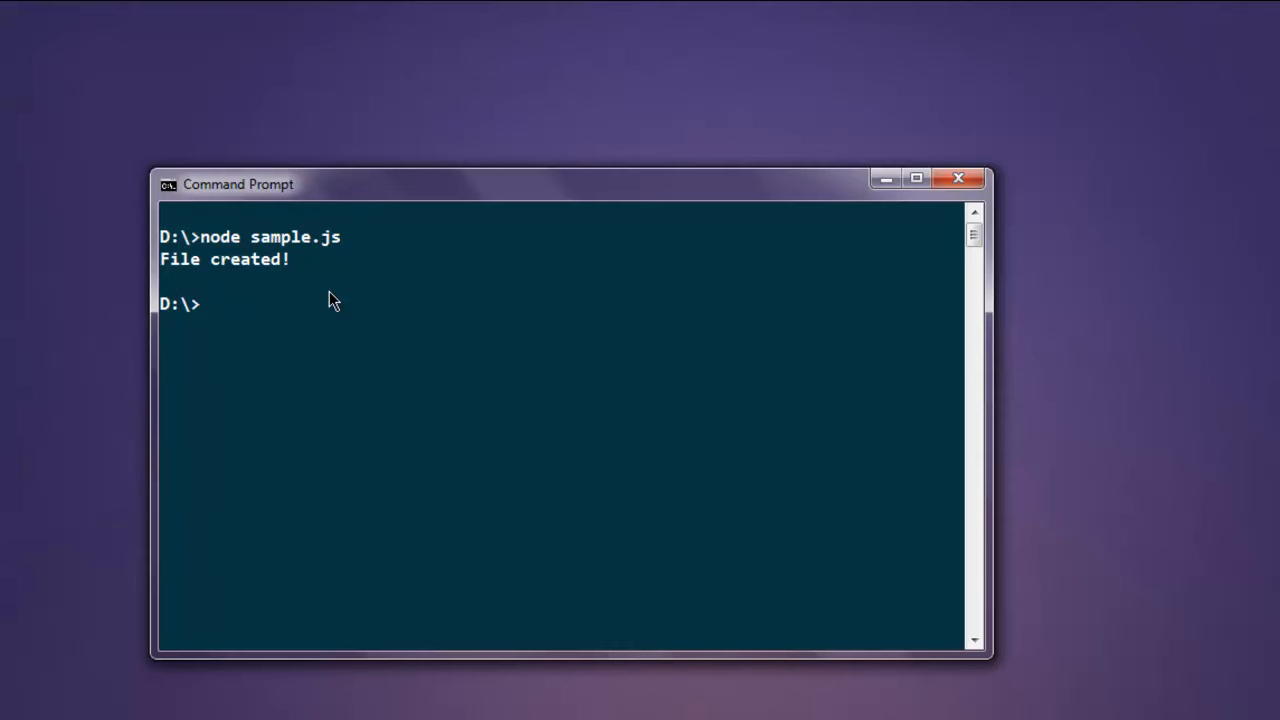
{"action": "mouse_move", "coordinate": [146, 702]}
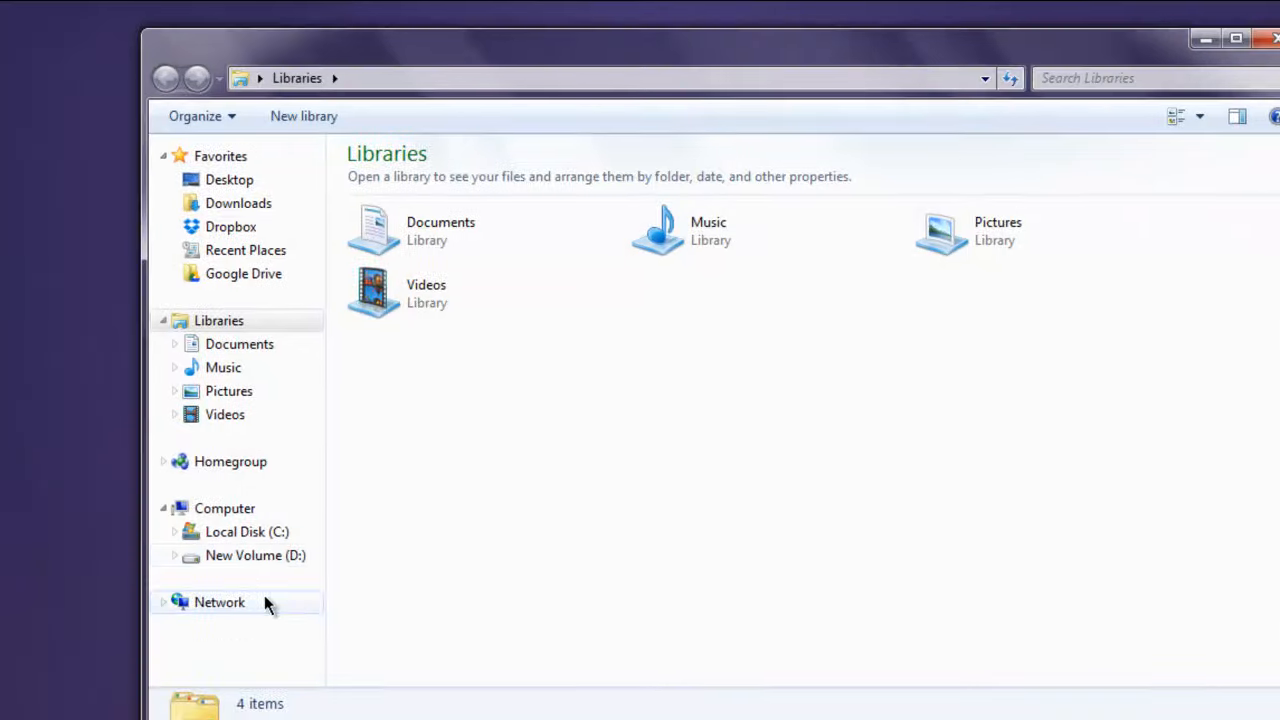
{"action": "left_click", "coordinate": [254, 555]}
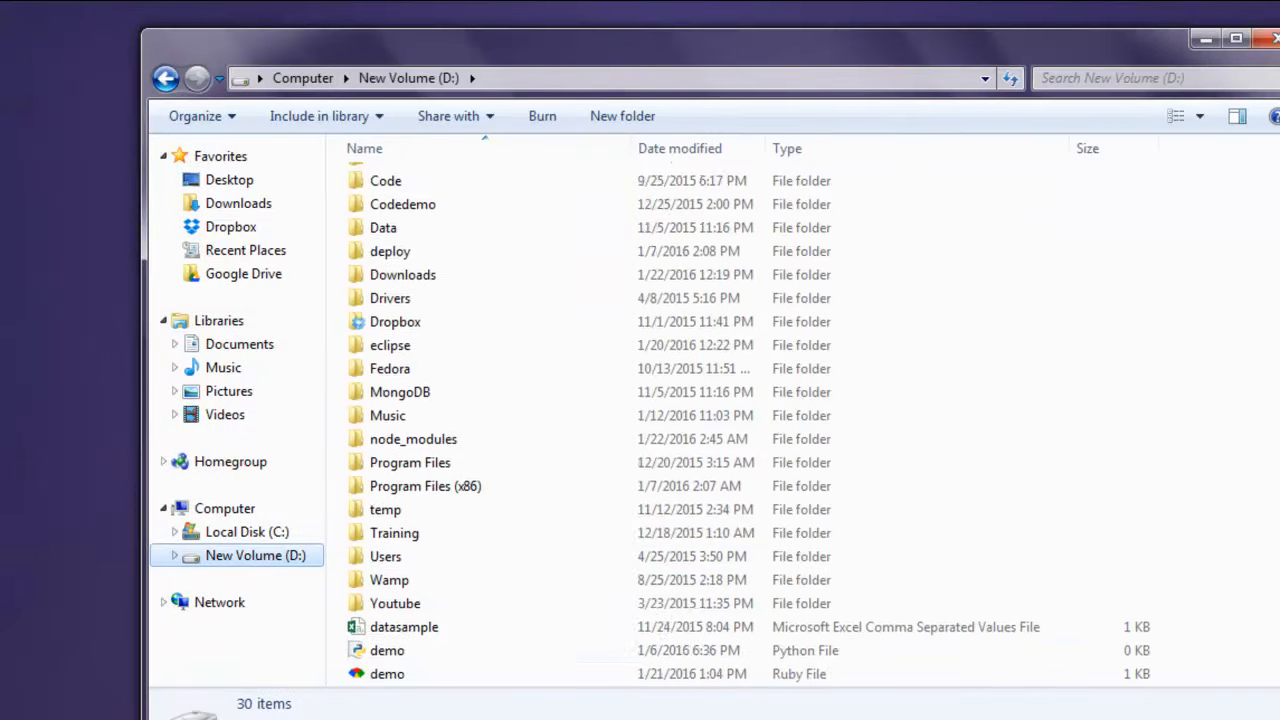
{"action": "left_click", "coordinate": [390, 580]}
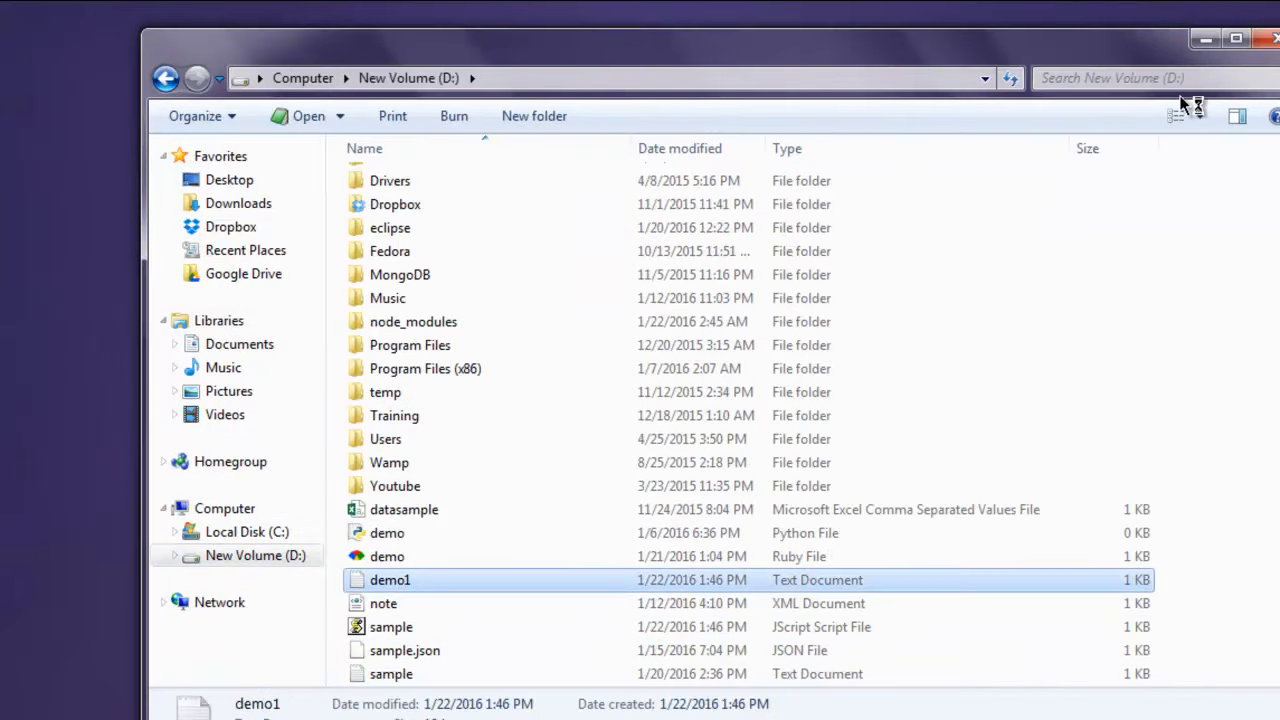